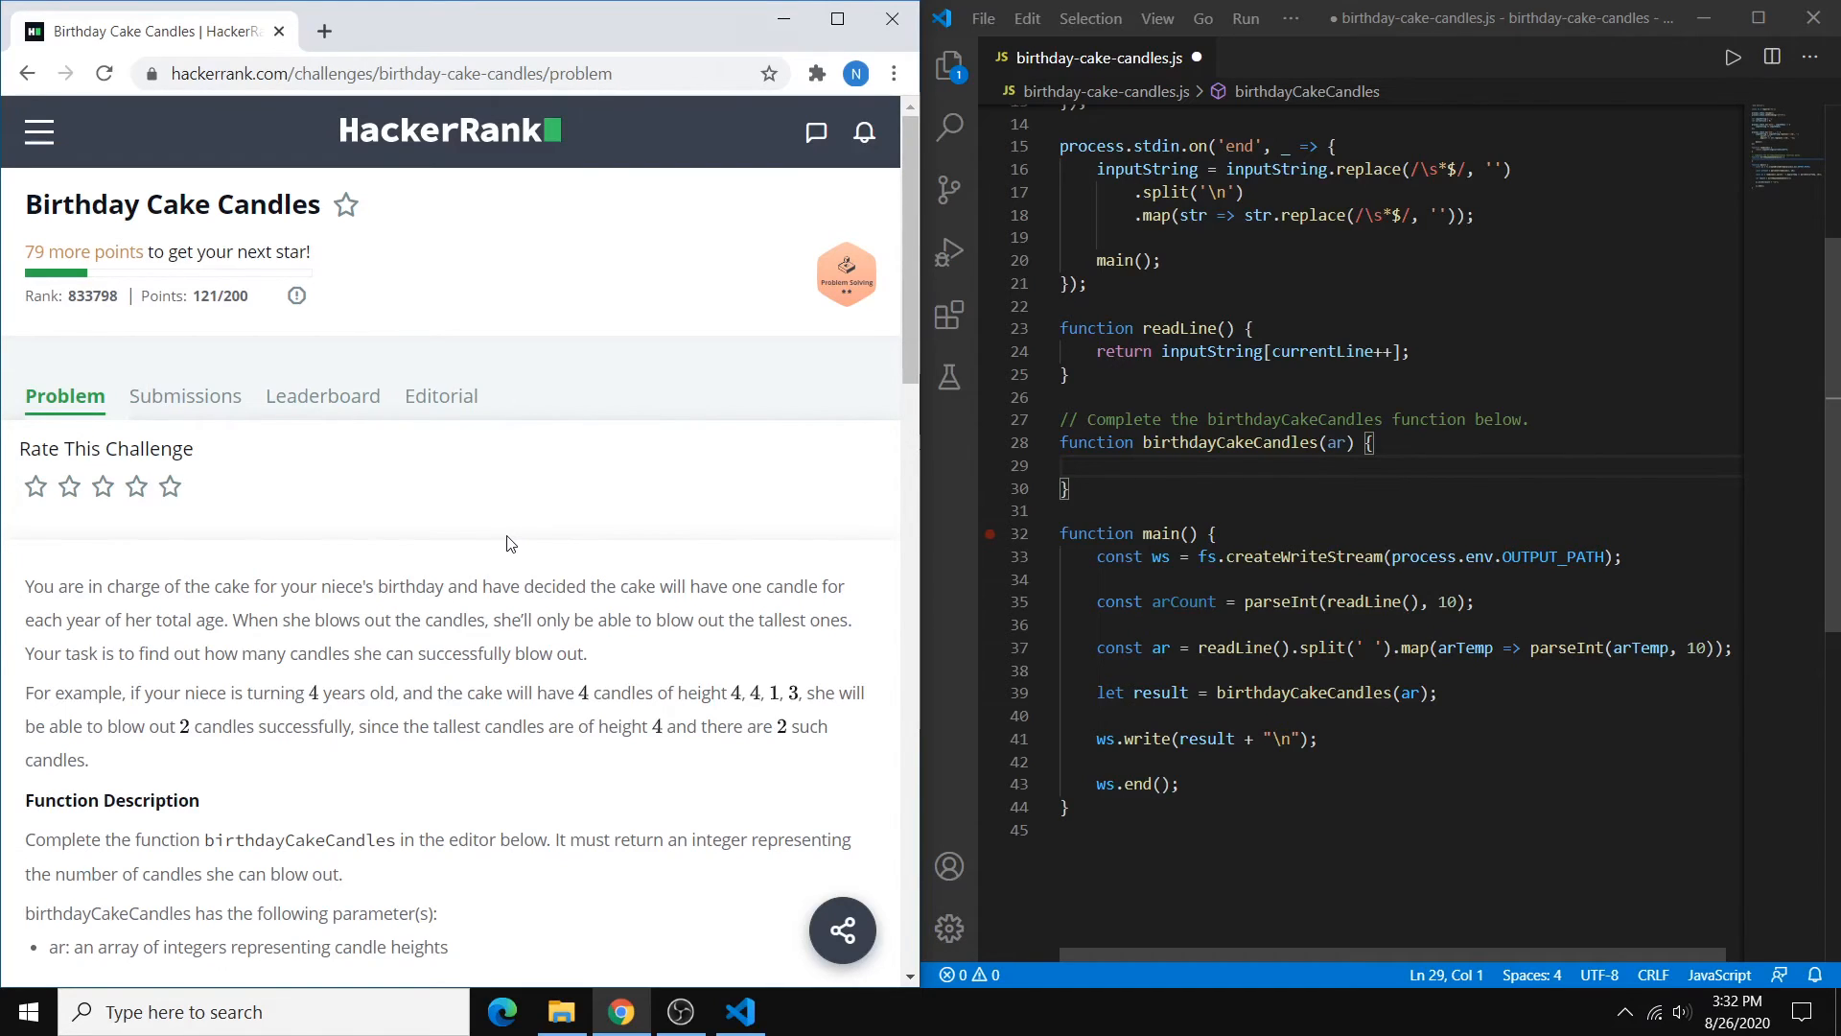
Declare let max = 0; at the top of birthdayCakeCandles
scroll("down", 3)
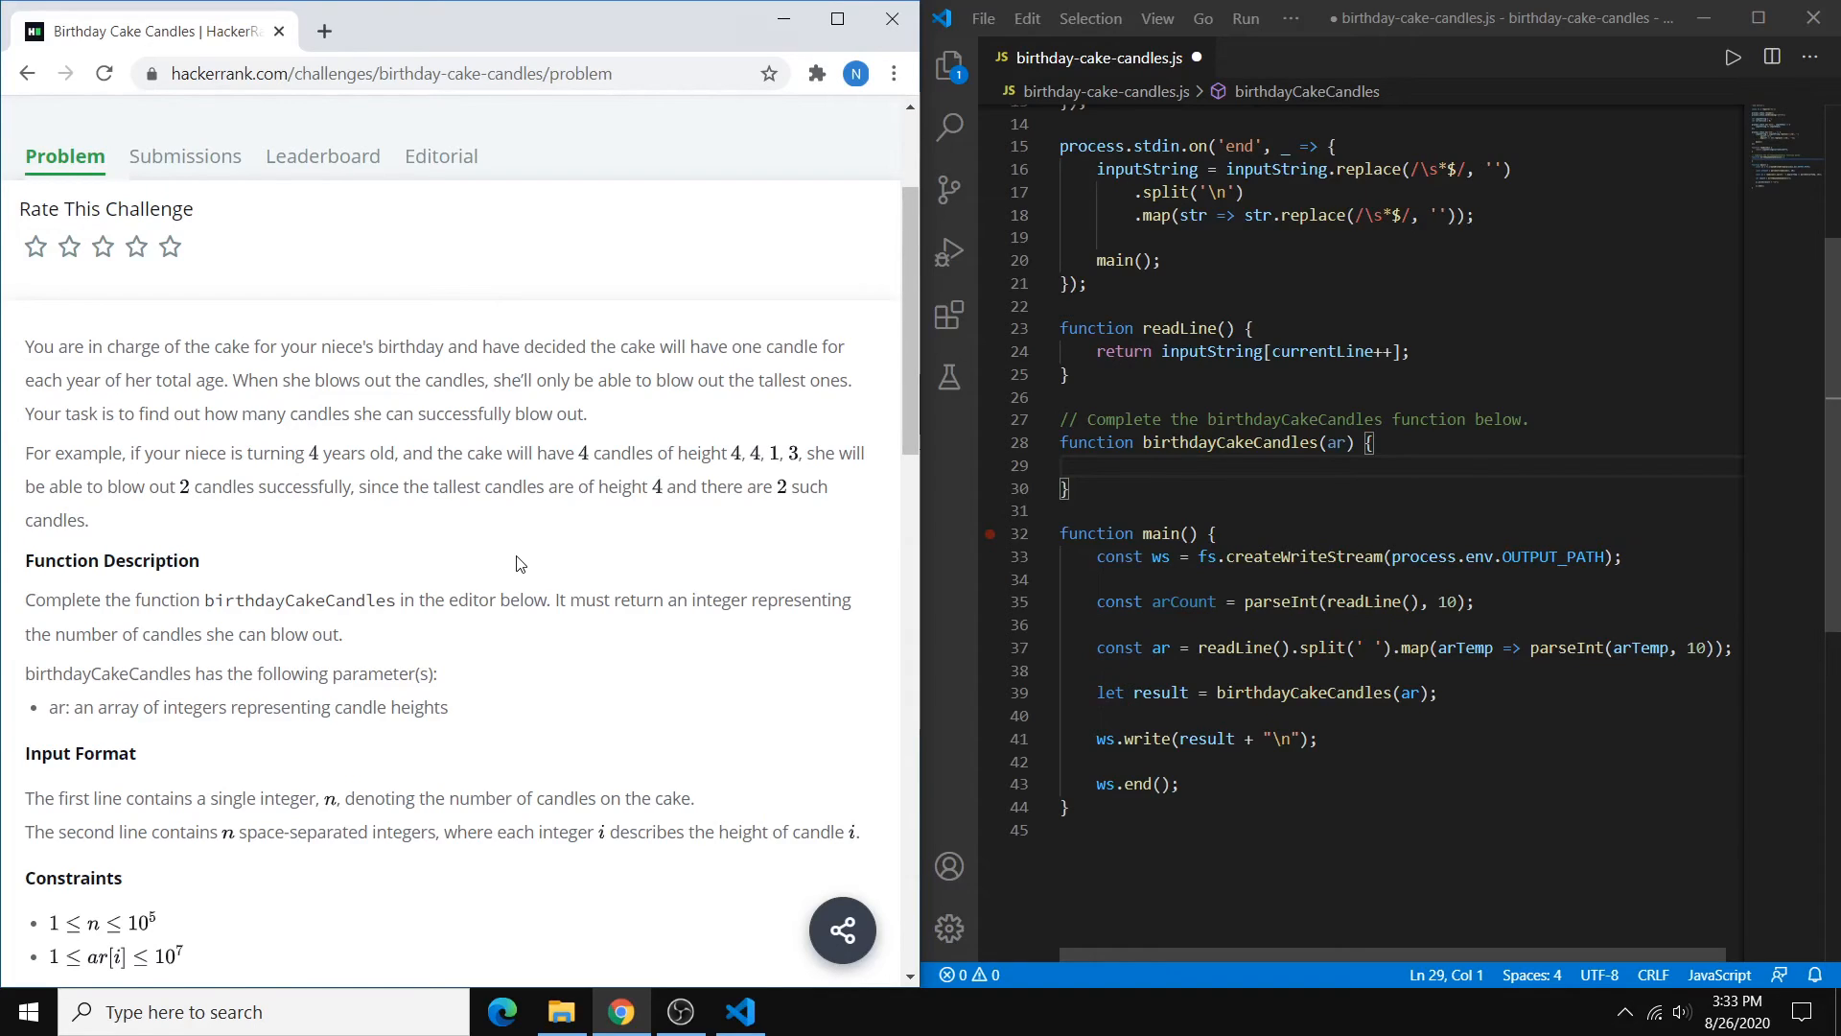
mouse_move(587, 543)
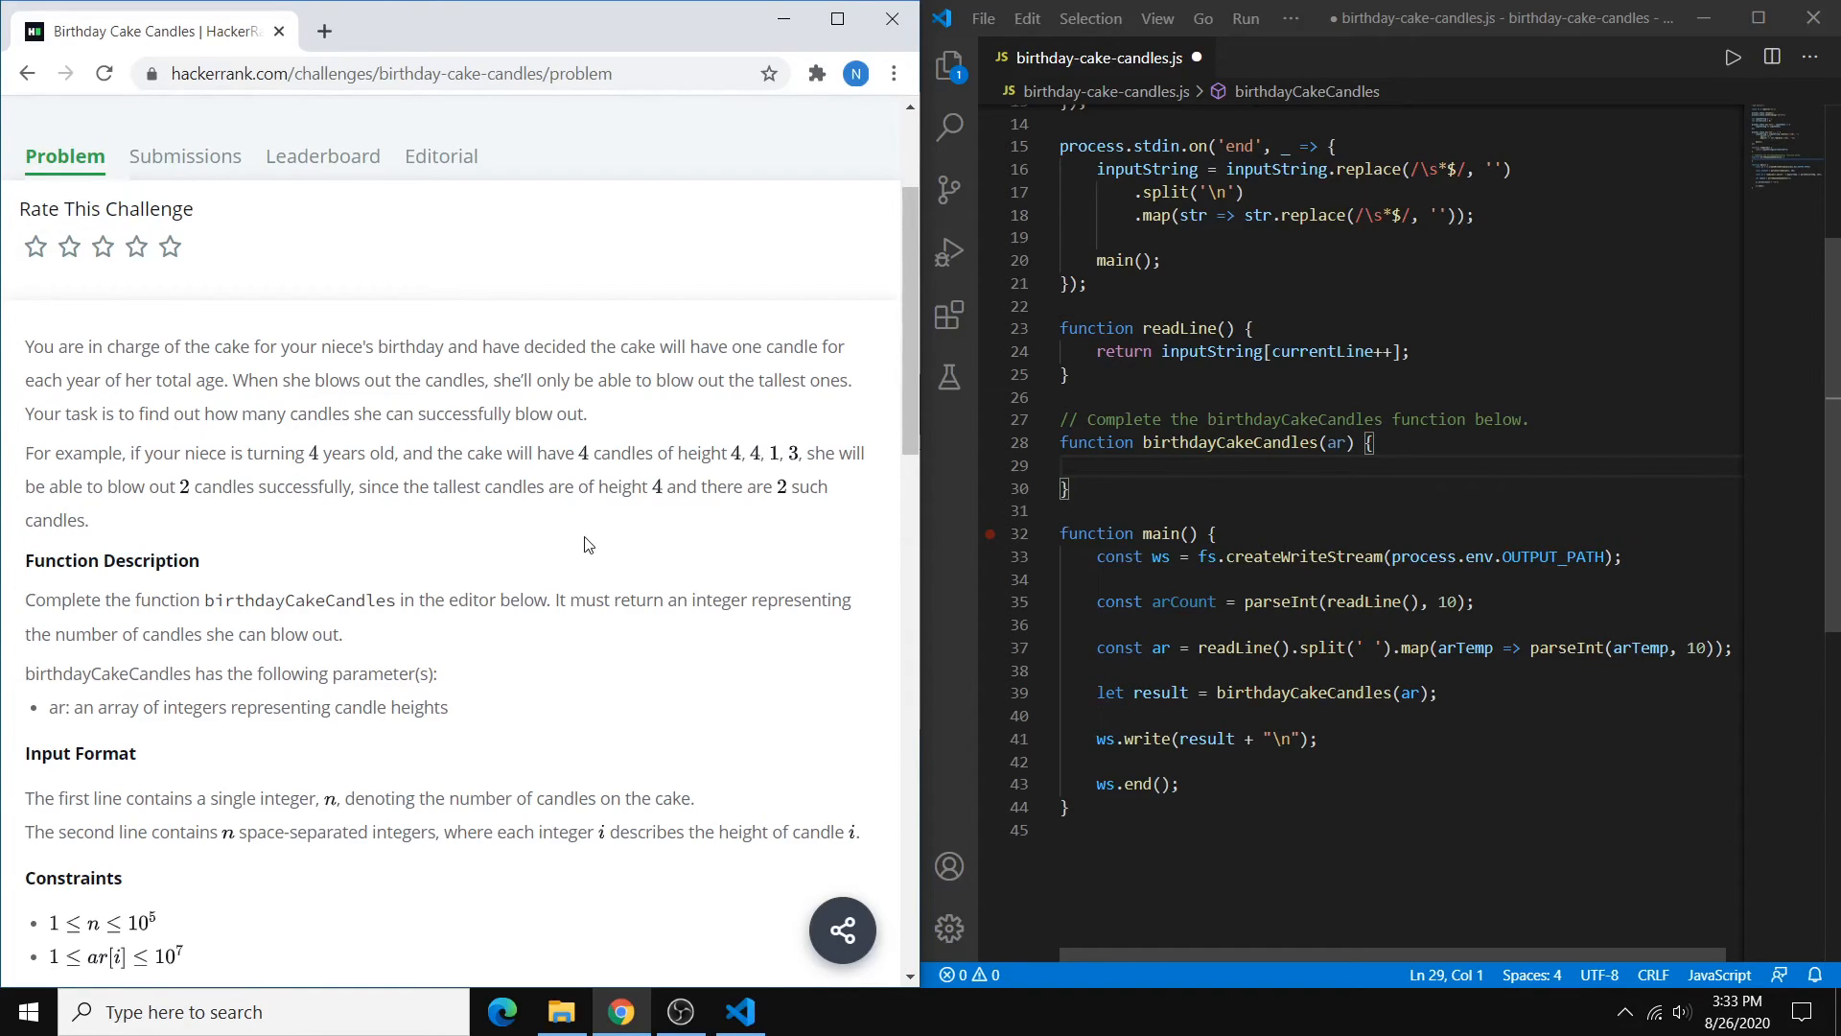
mouse_move(747, 514)
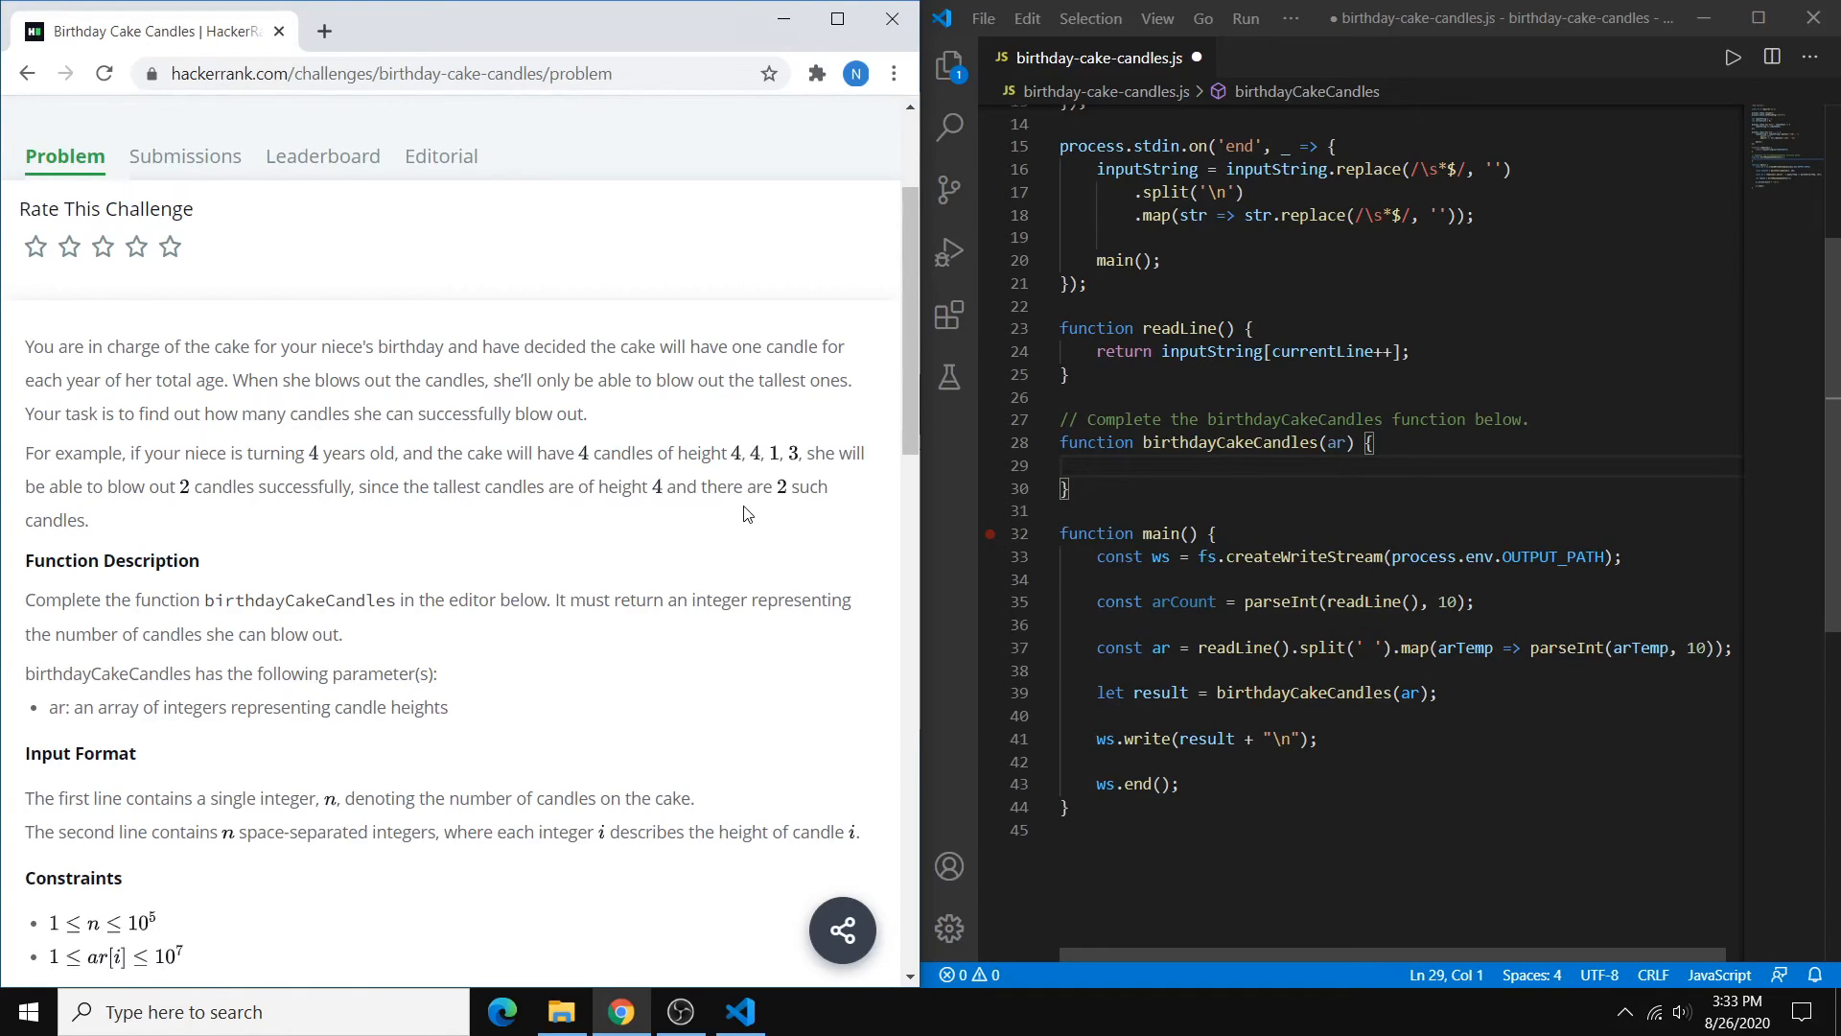
mouse_move(724, 532)
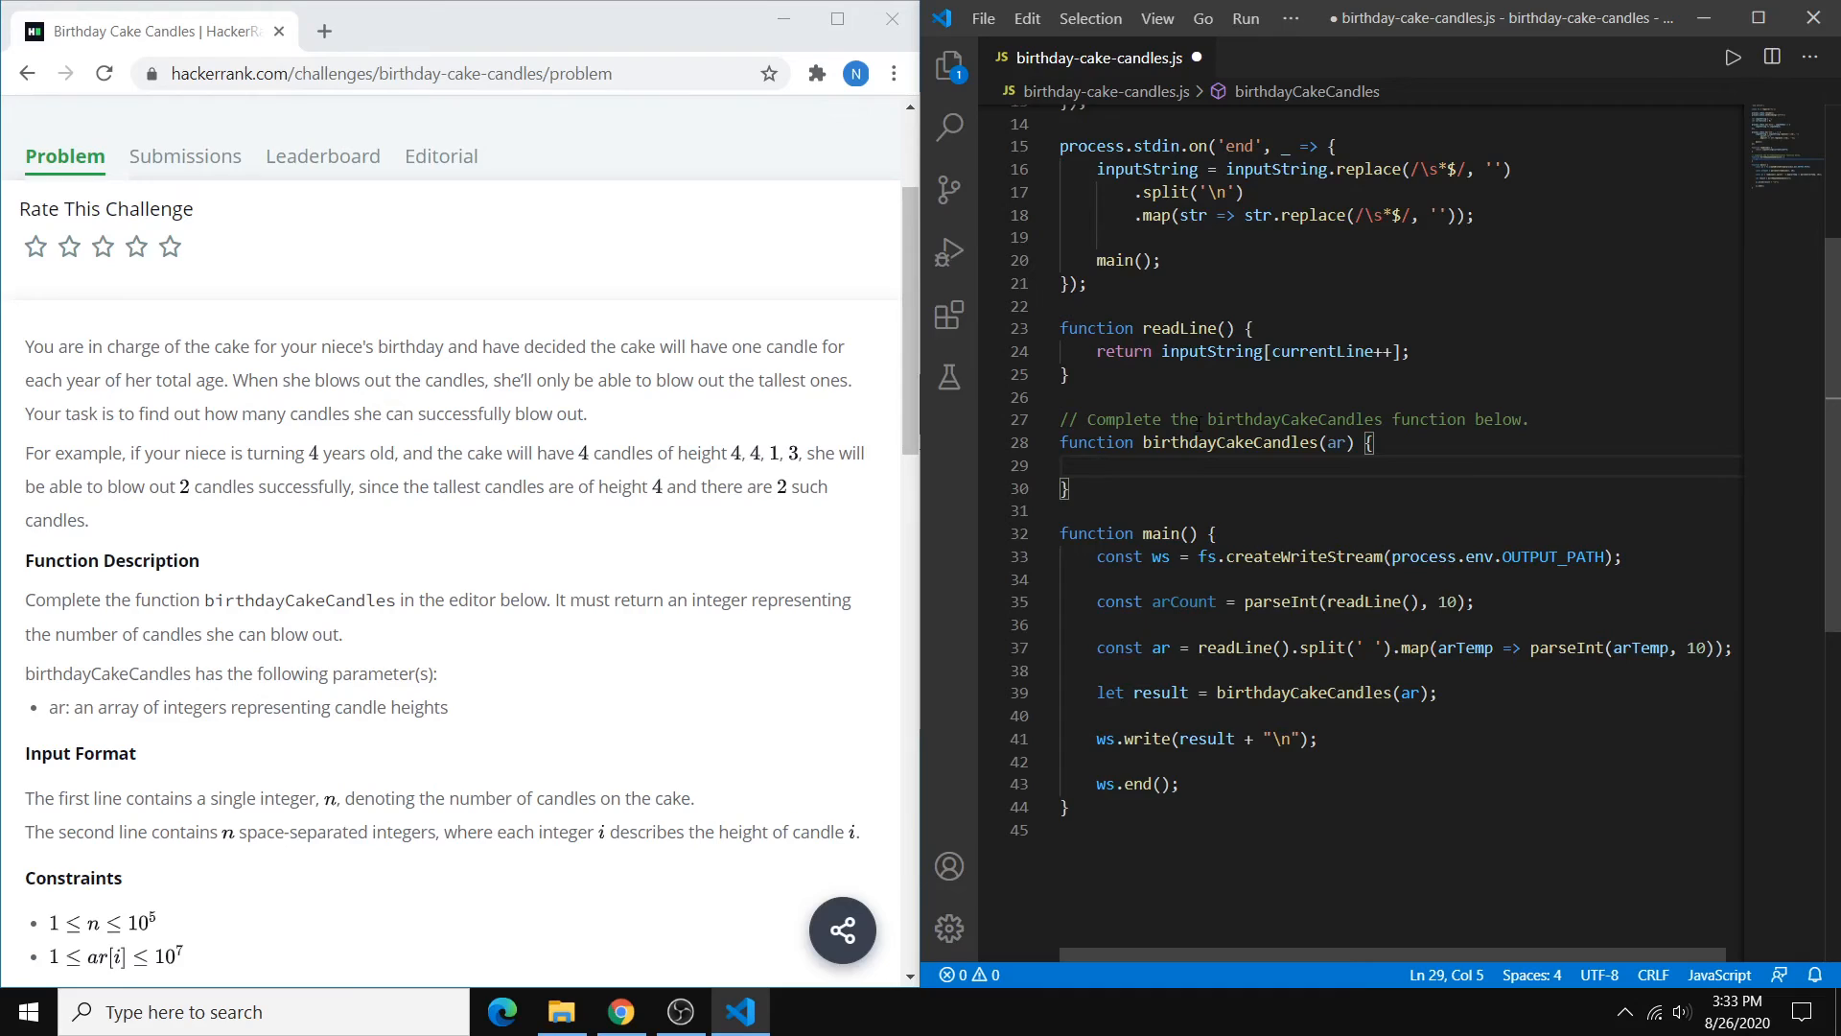
type("let")
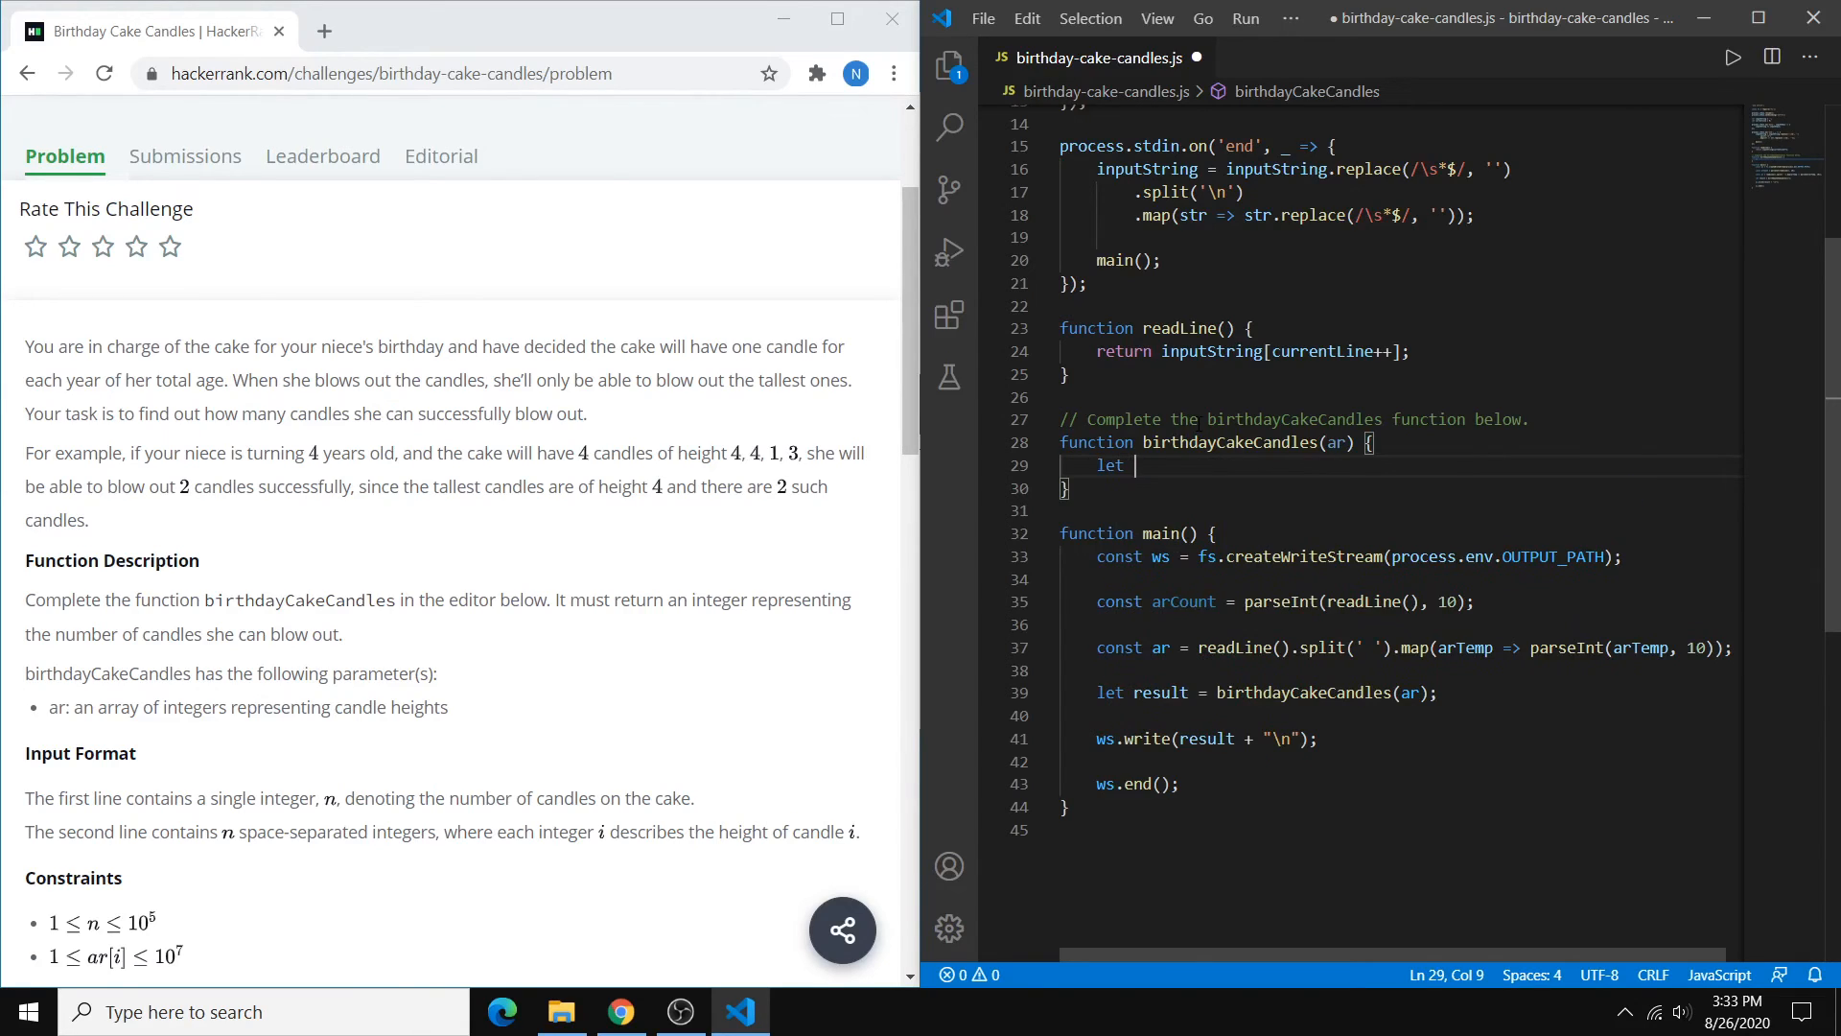
type("max = 0;")
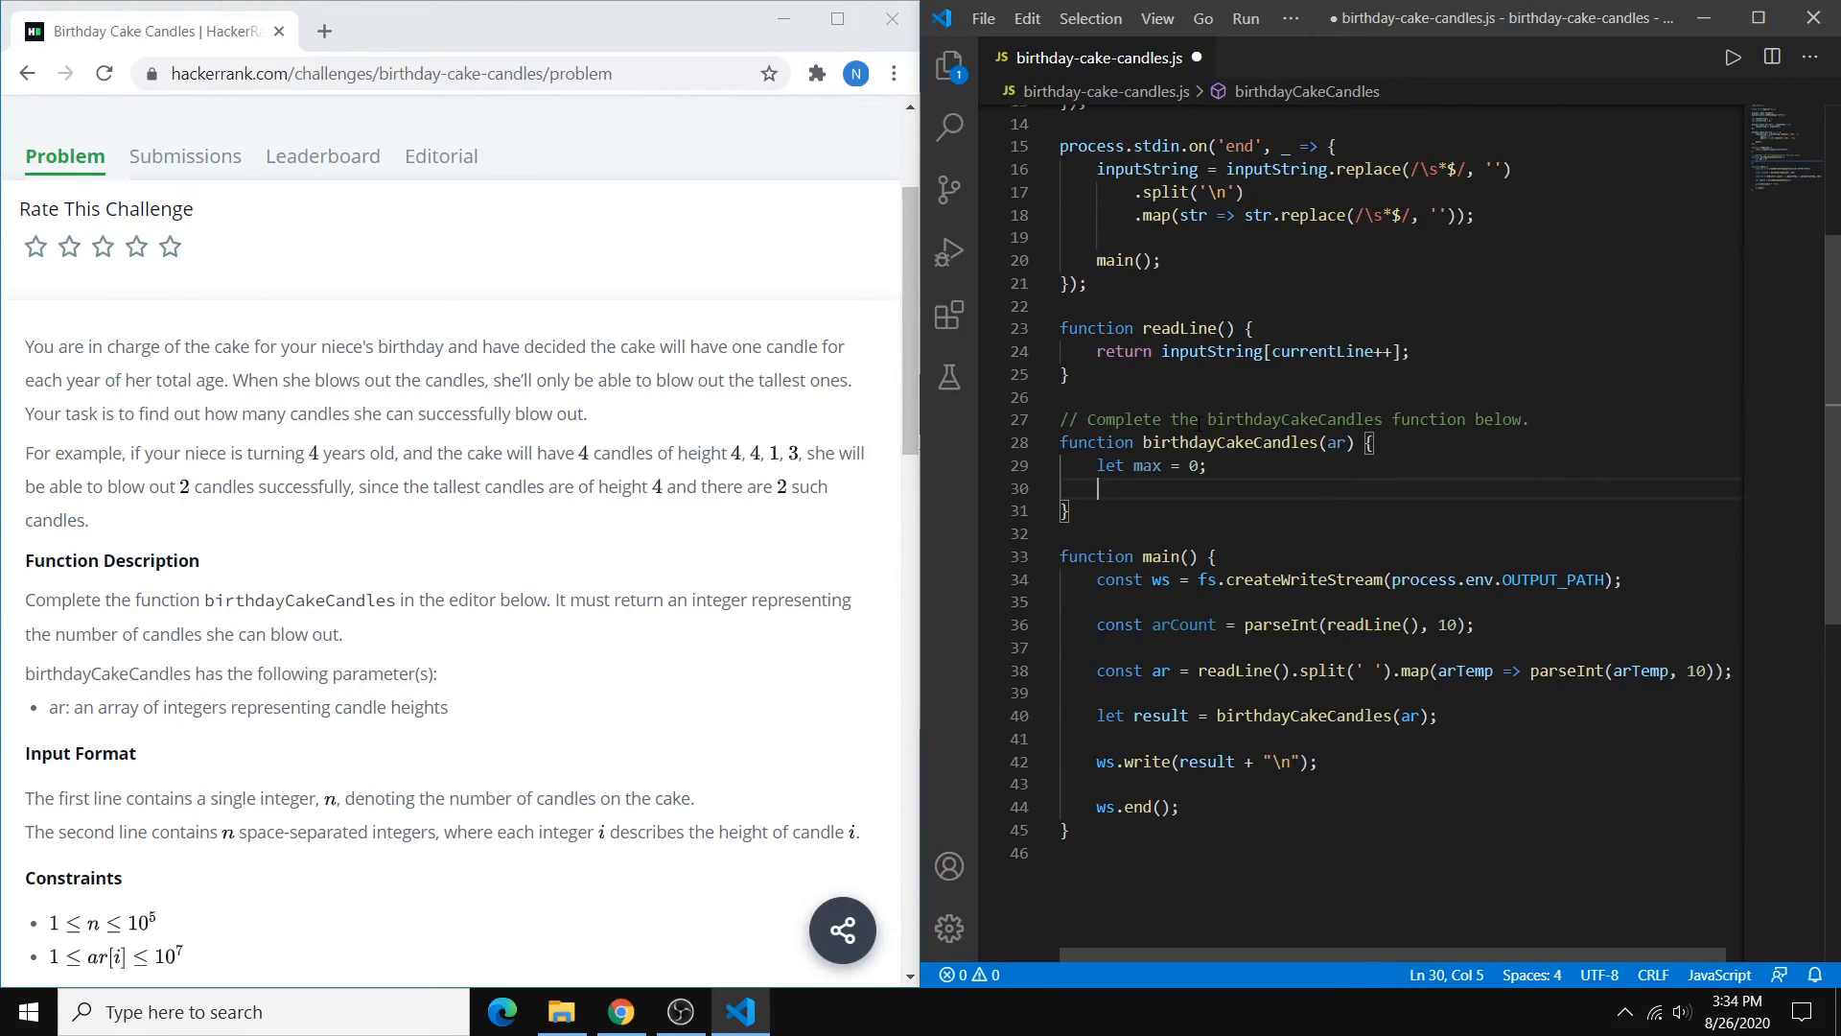
left_click(1332, 443)
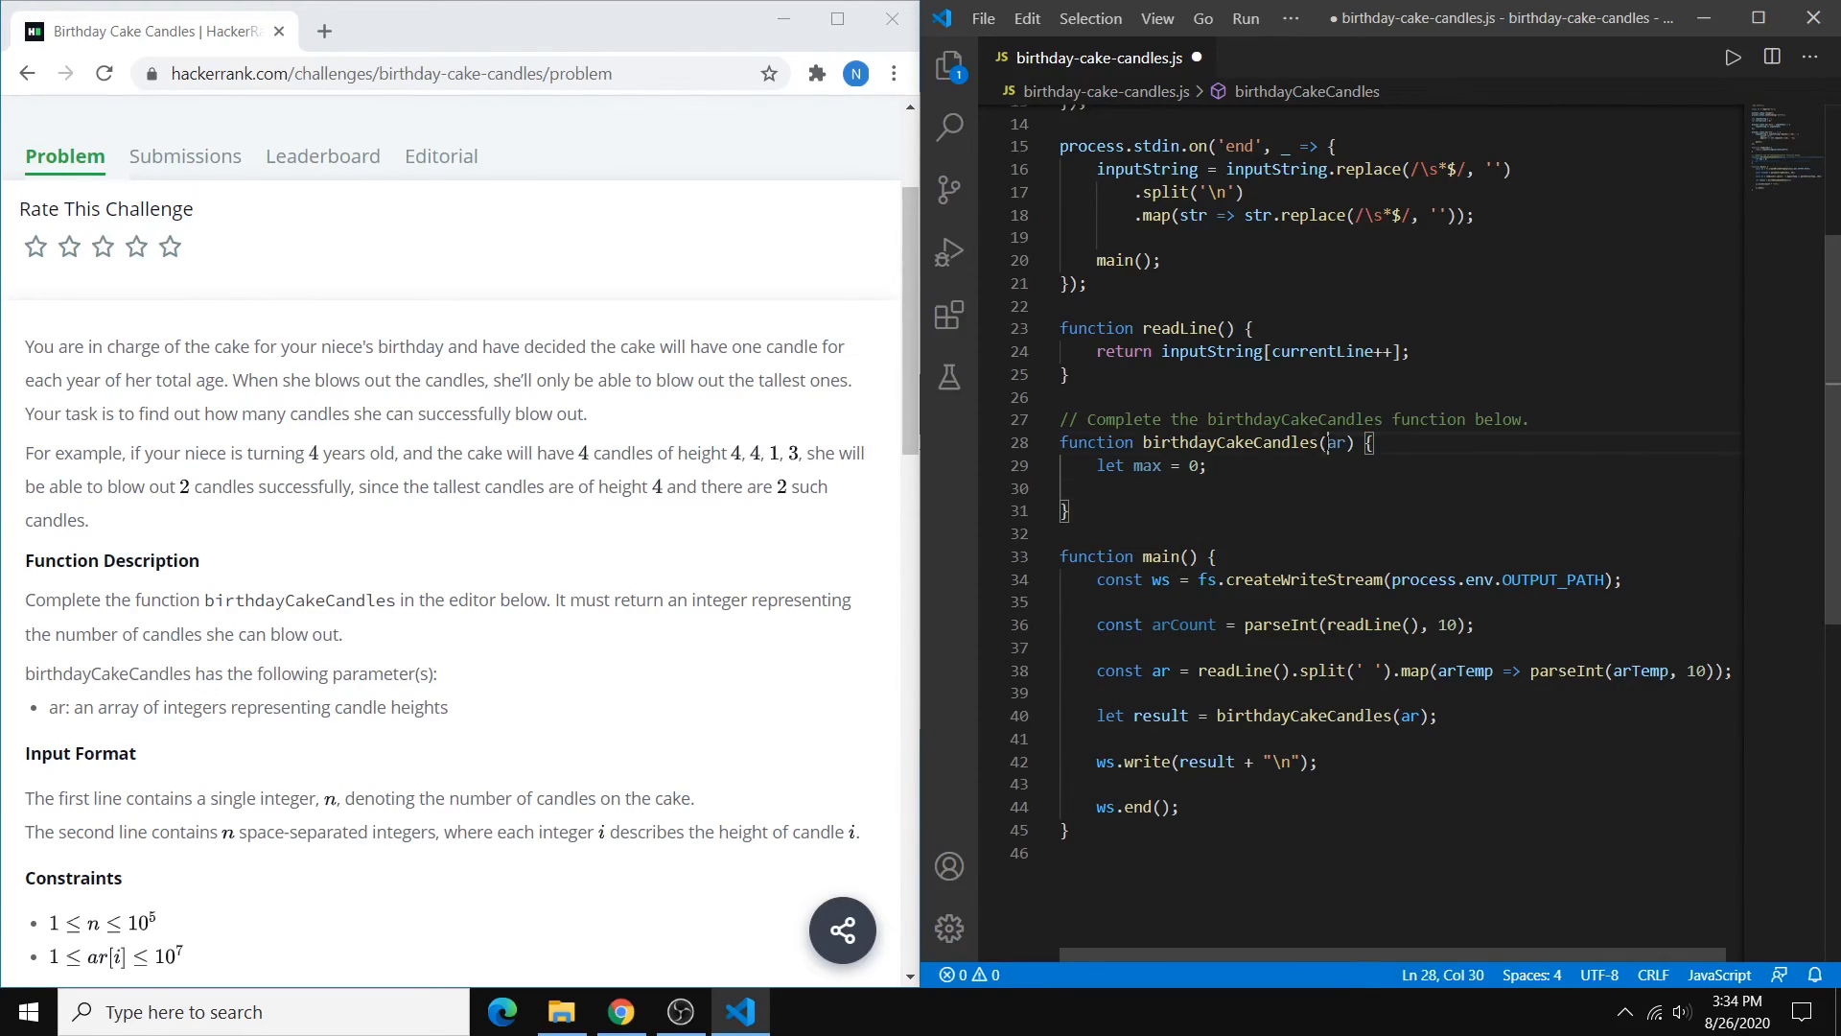
left_click(1140, 489)
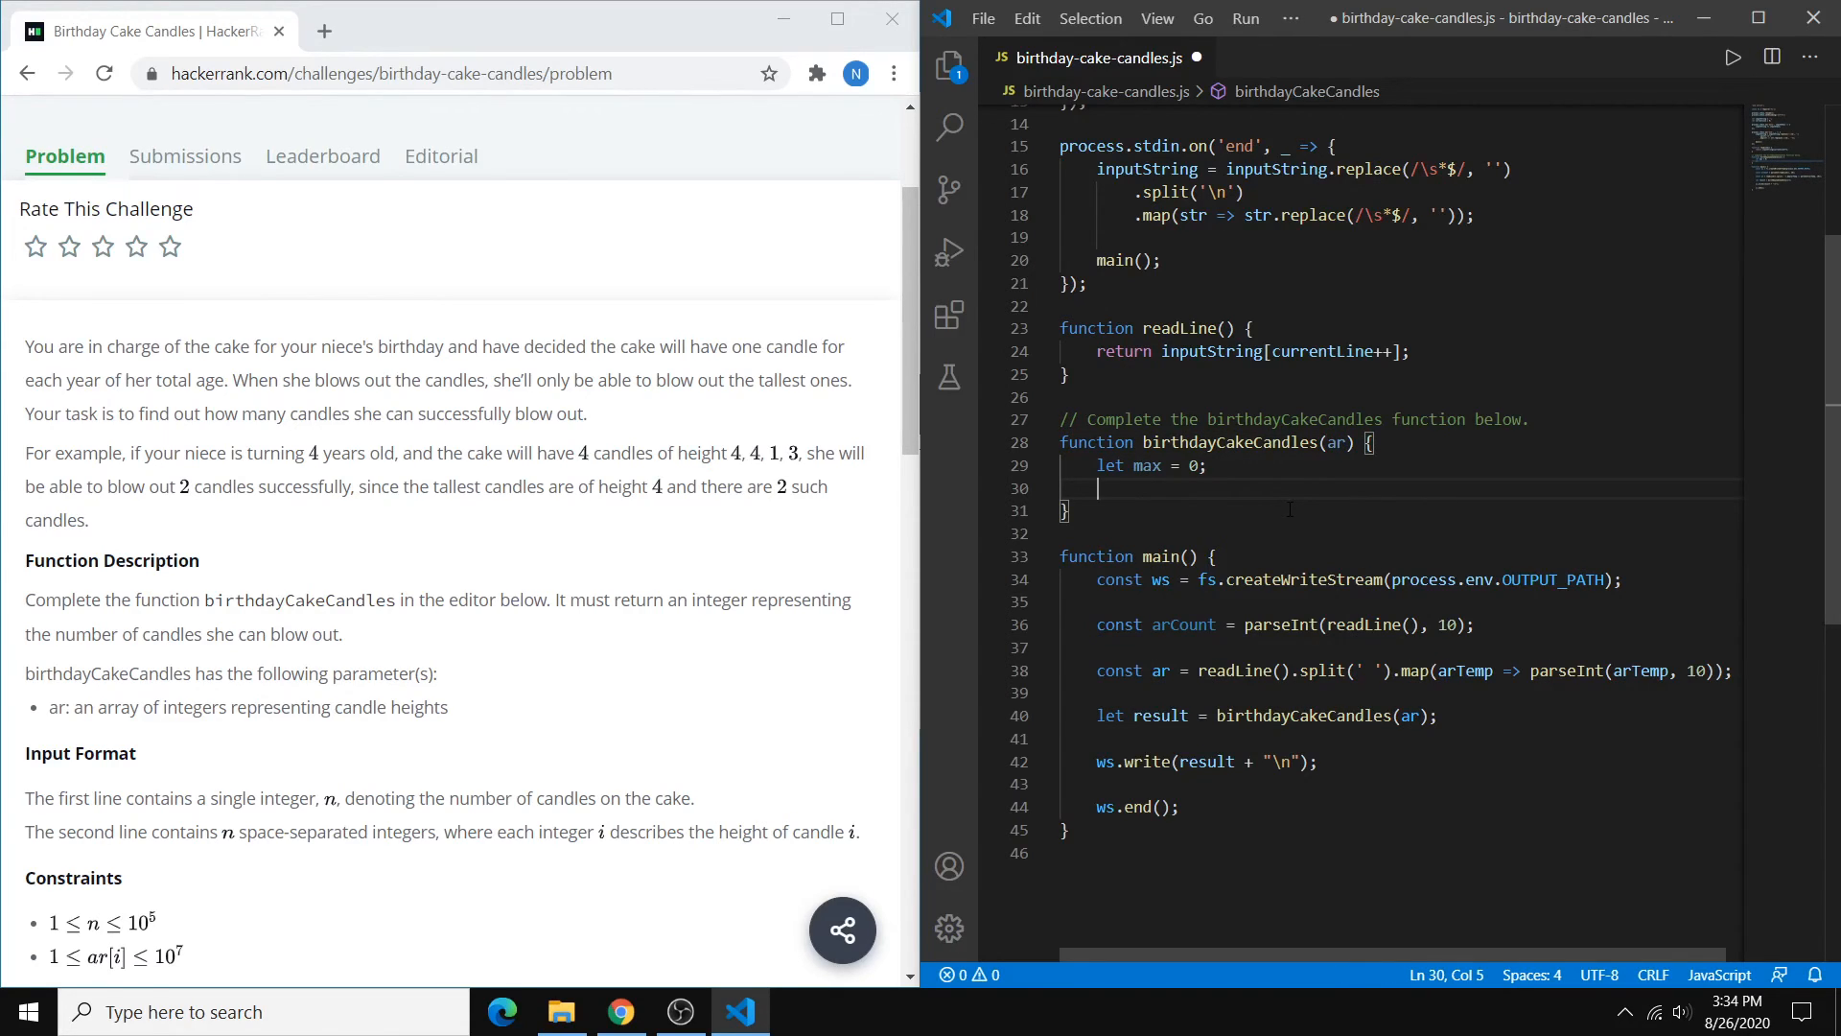
Write the for loop header iterating i from 0 to ar.length
type("for (let i")
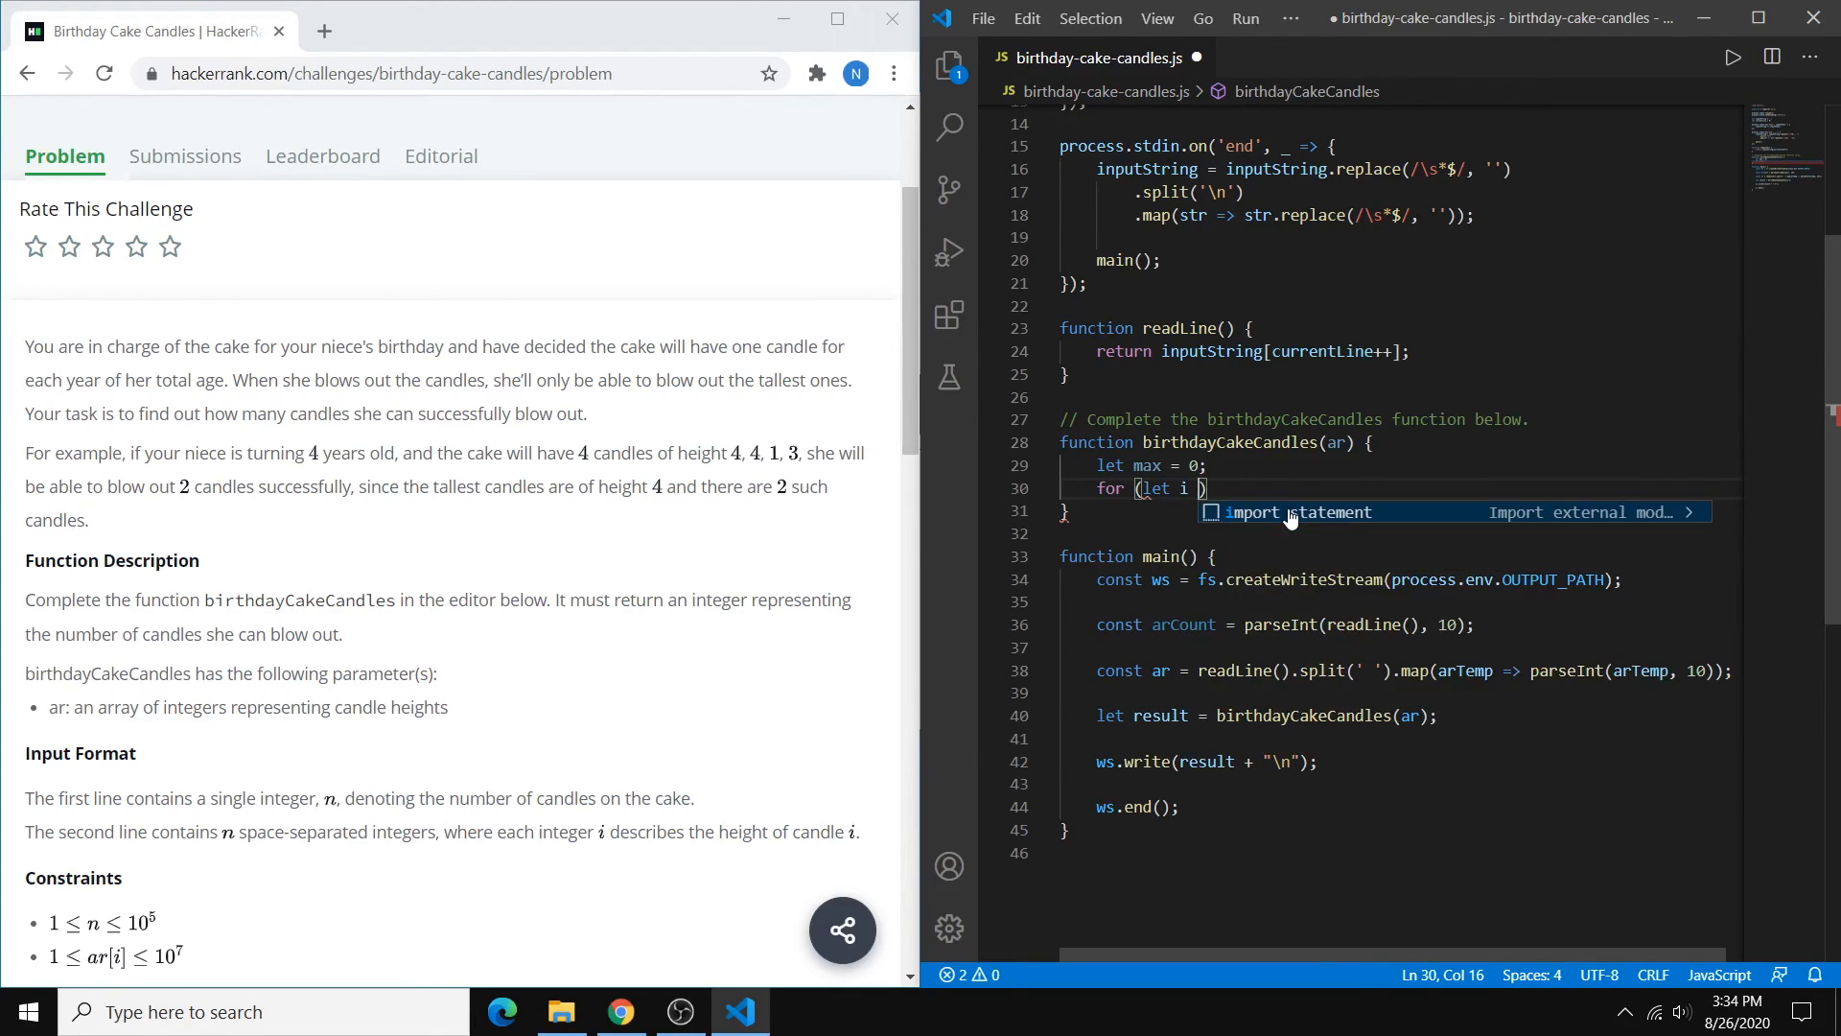
type("= 0; i<")
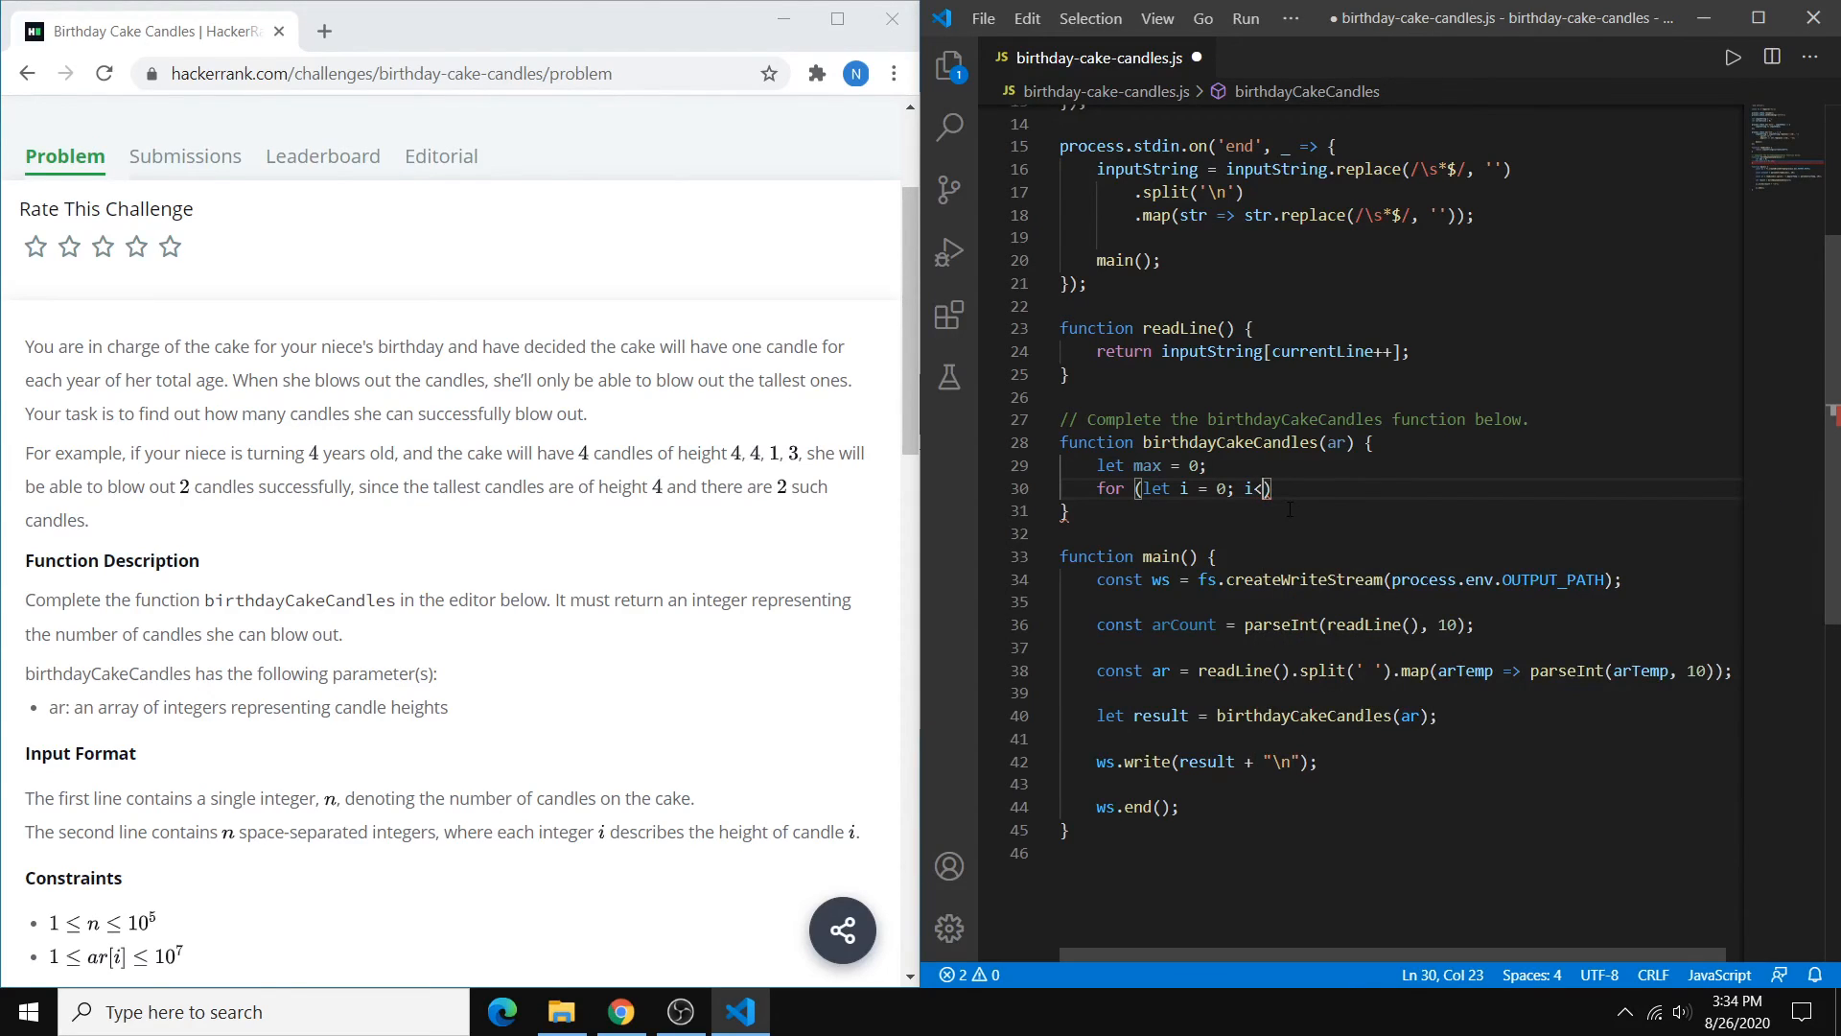
type("ar.")
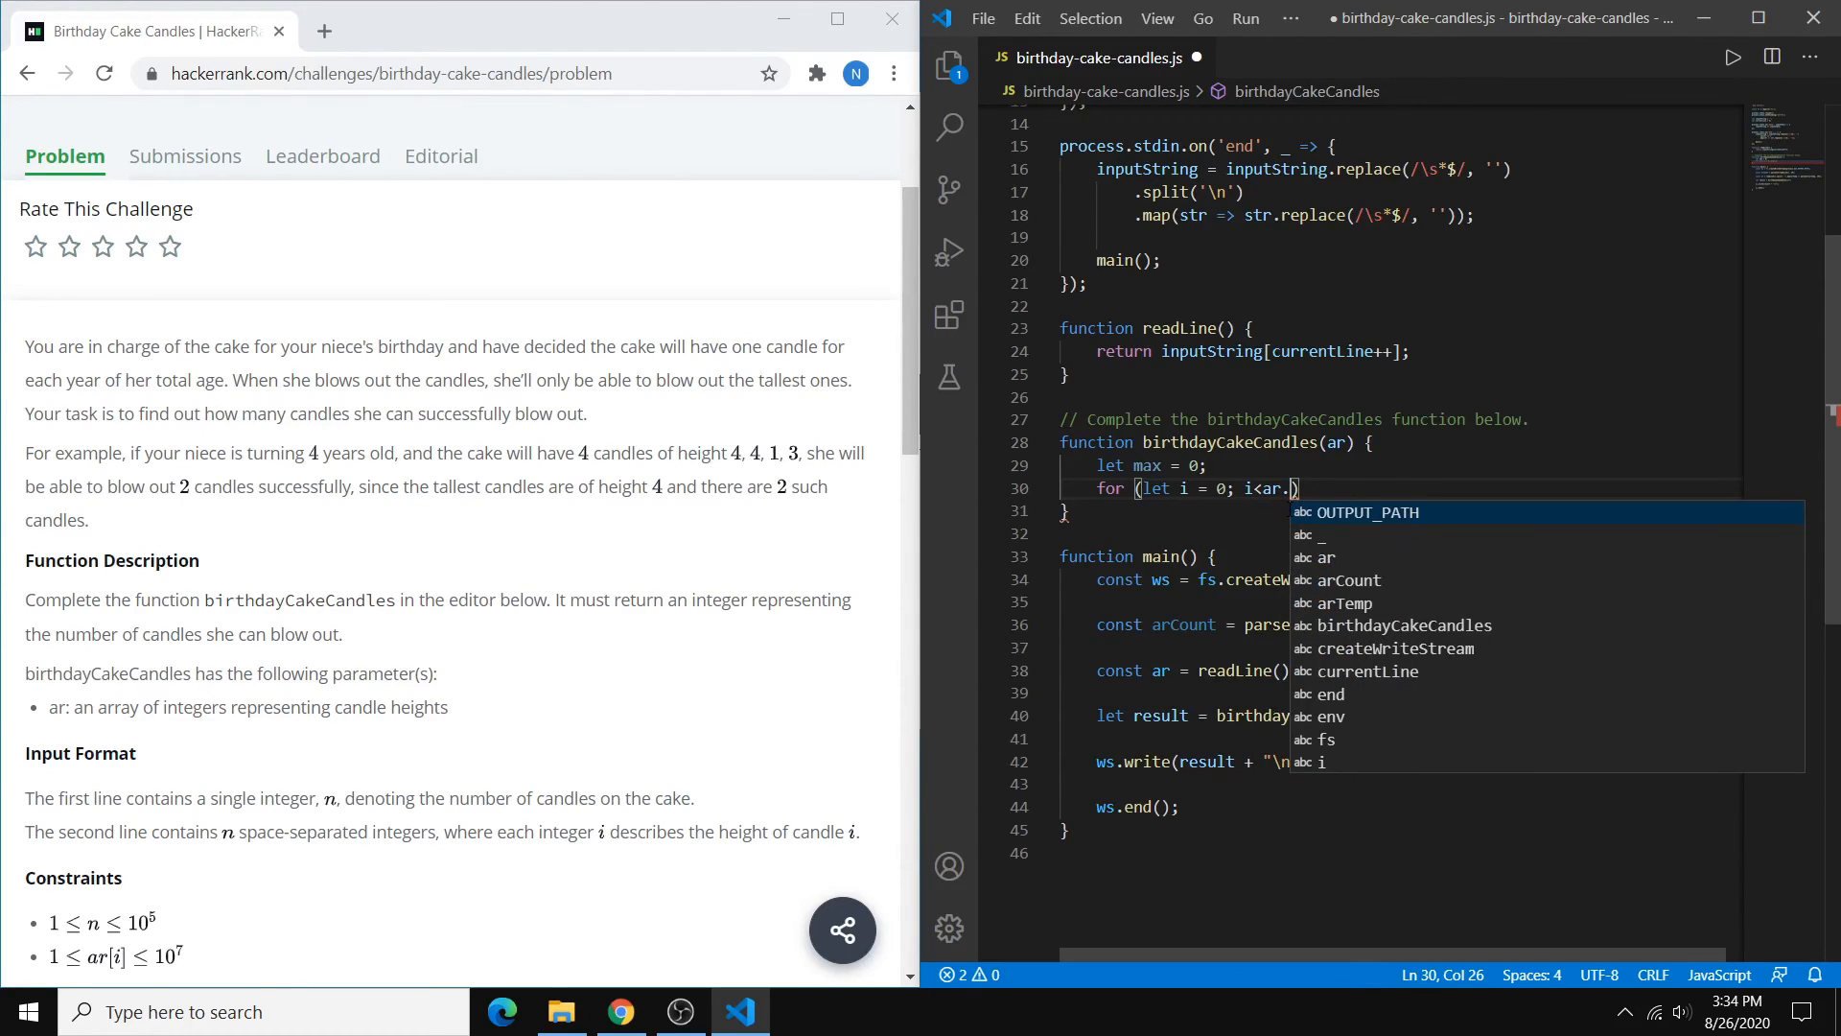
type("length")
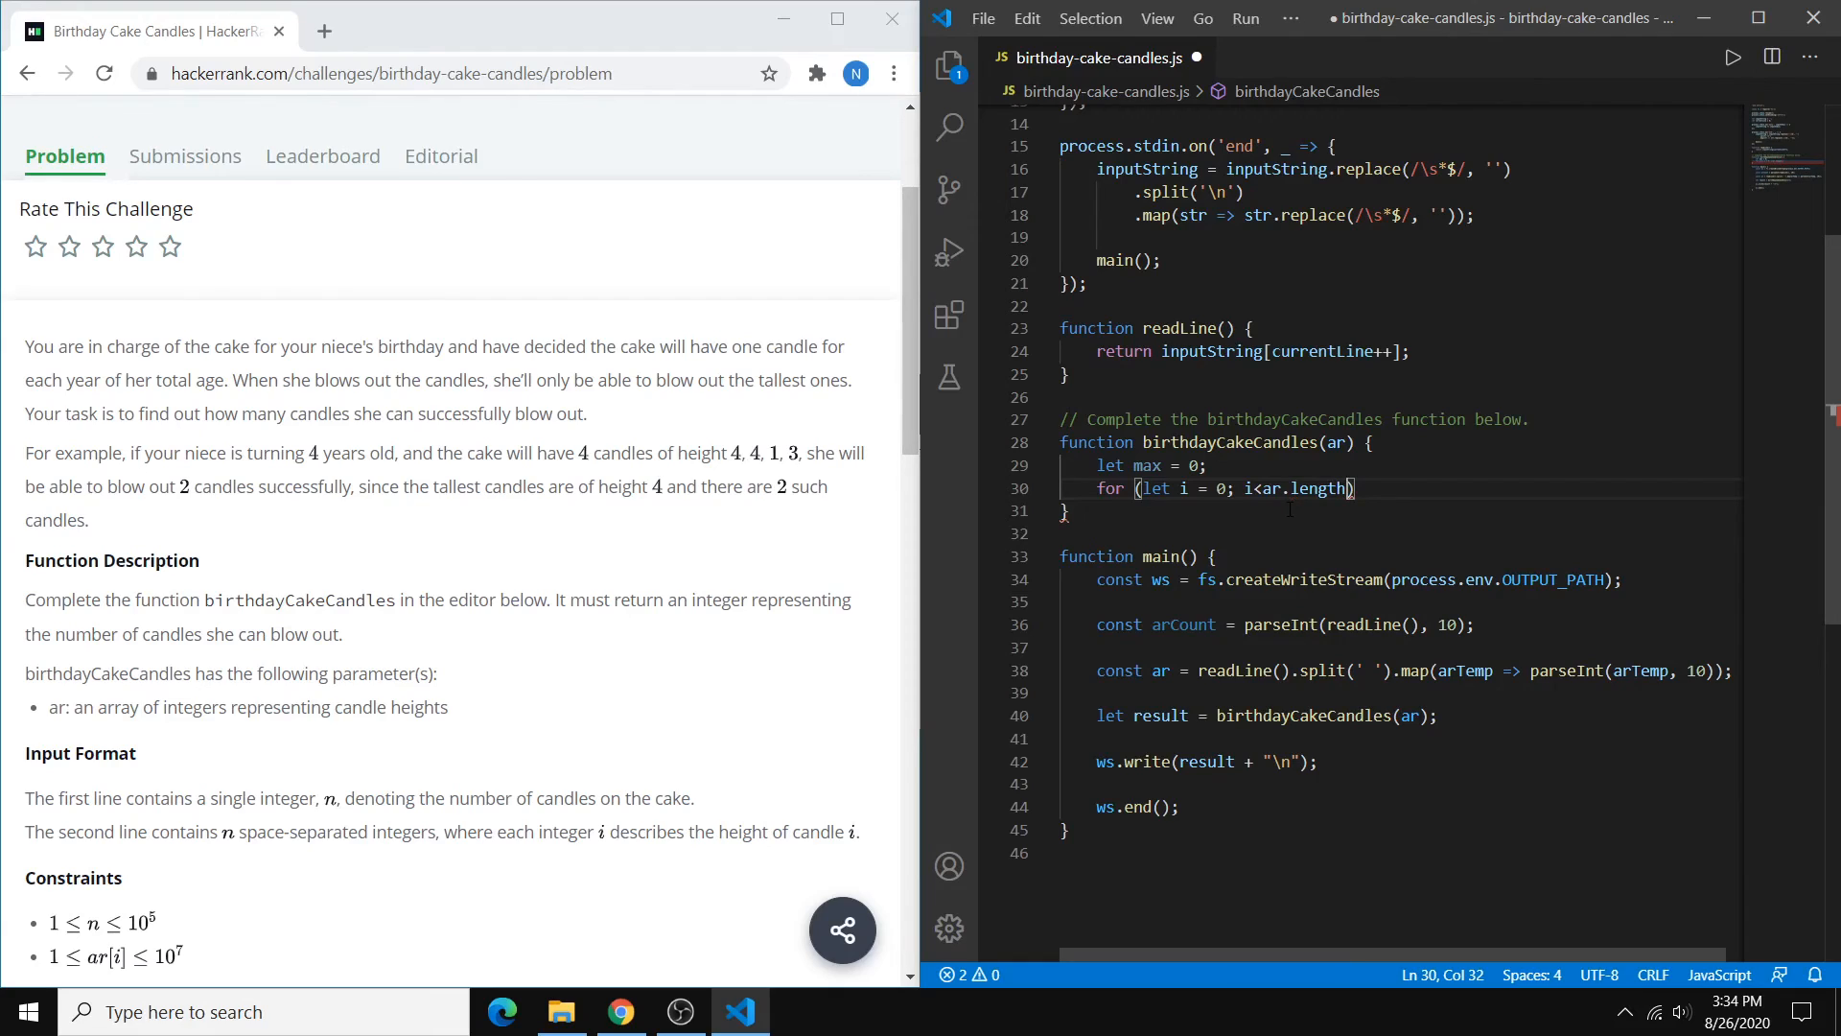
type("; i++")
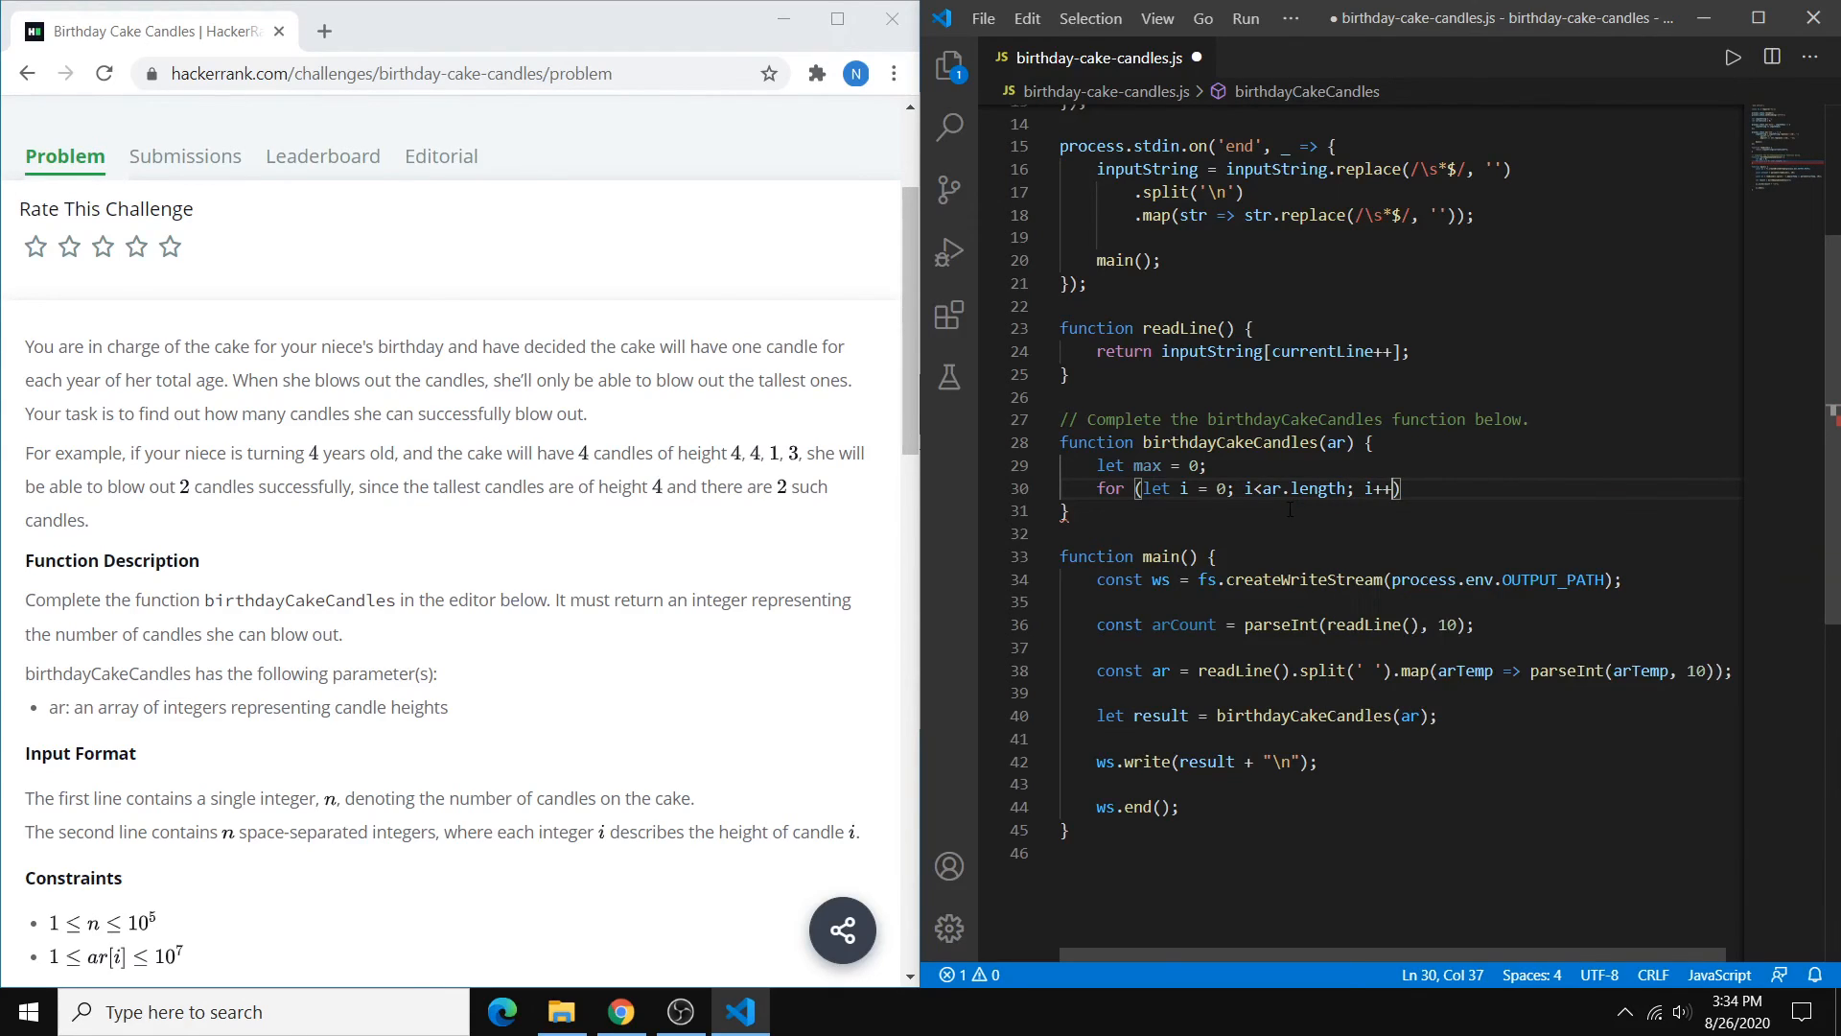
type(" {")
key("Enter")
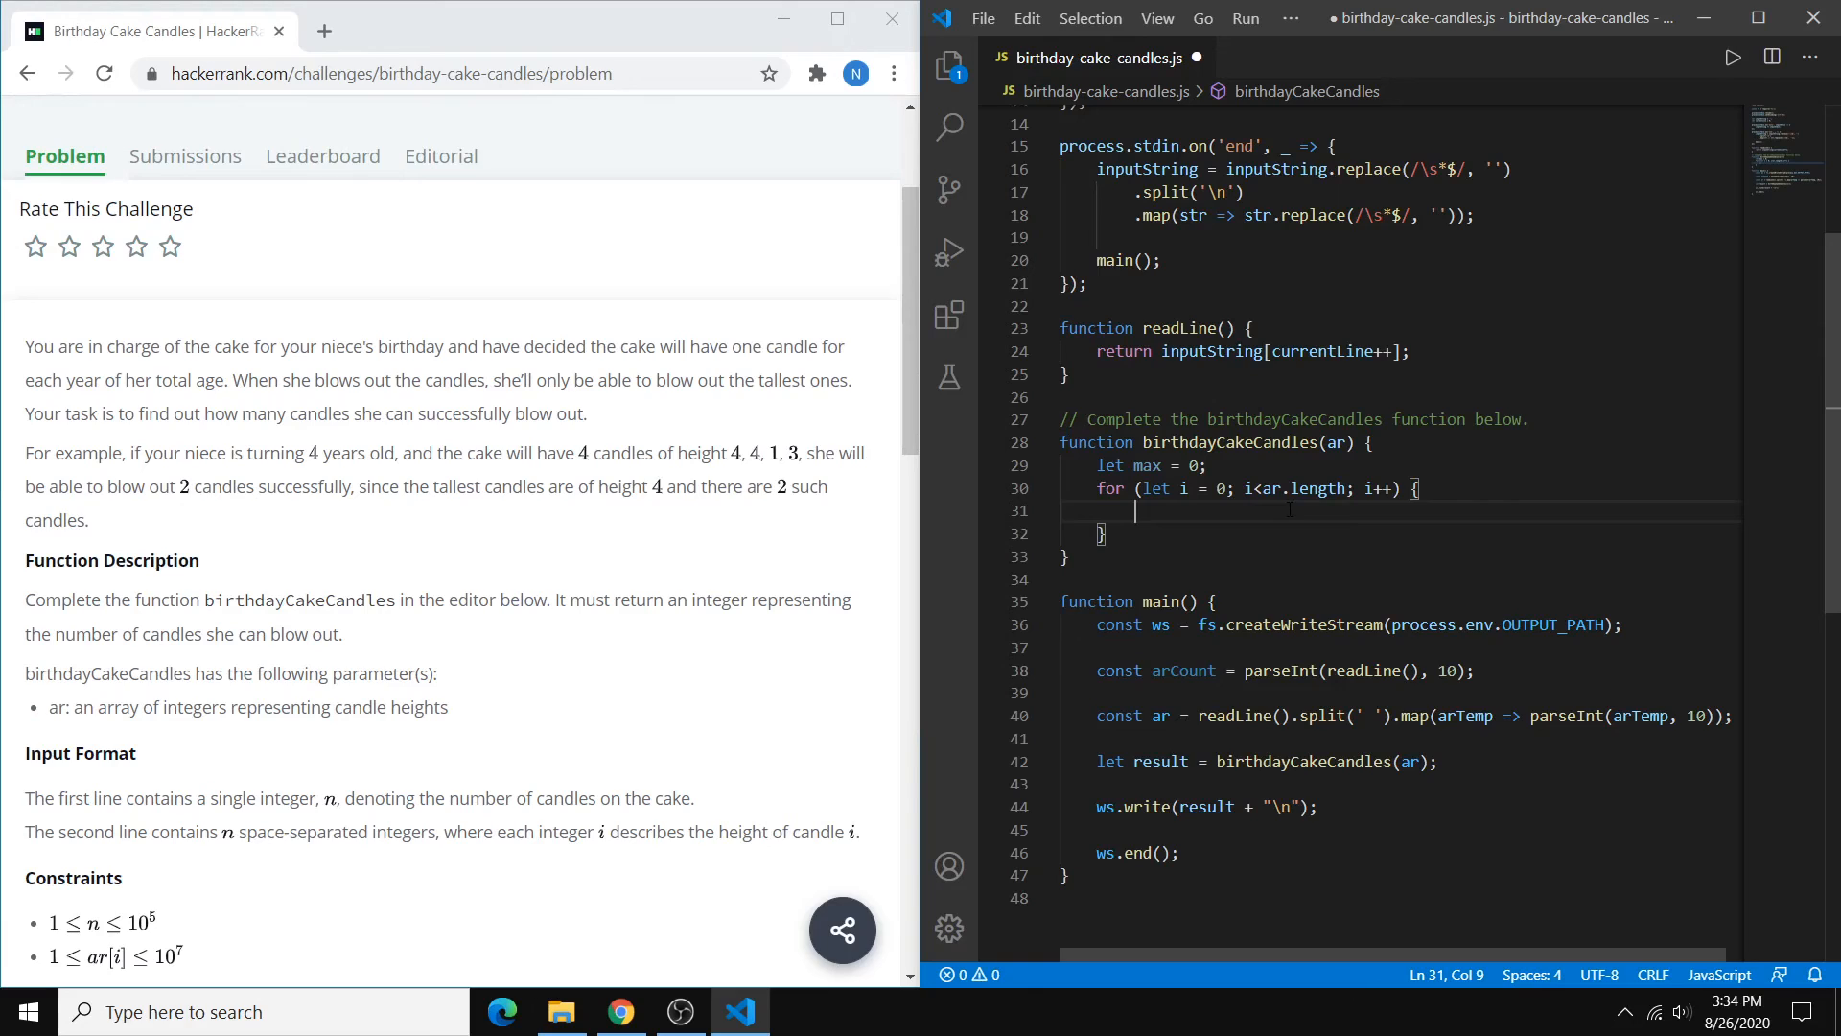
Inside the loop, set max = ar[i] whenever max < ar[i]
type("if (max <")
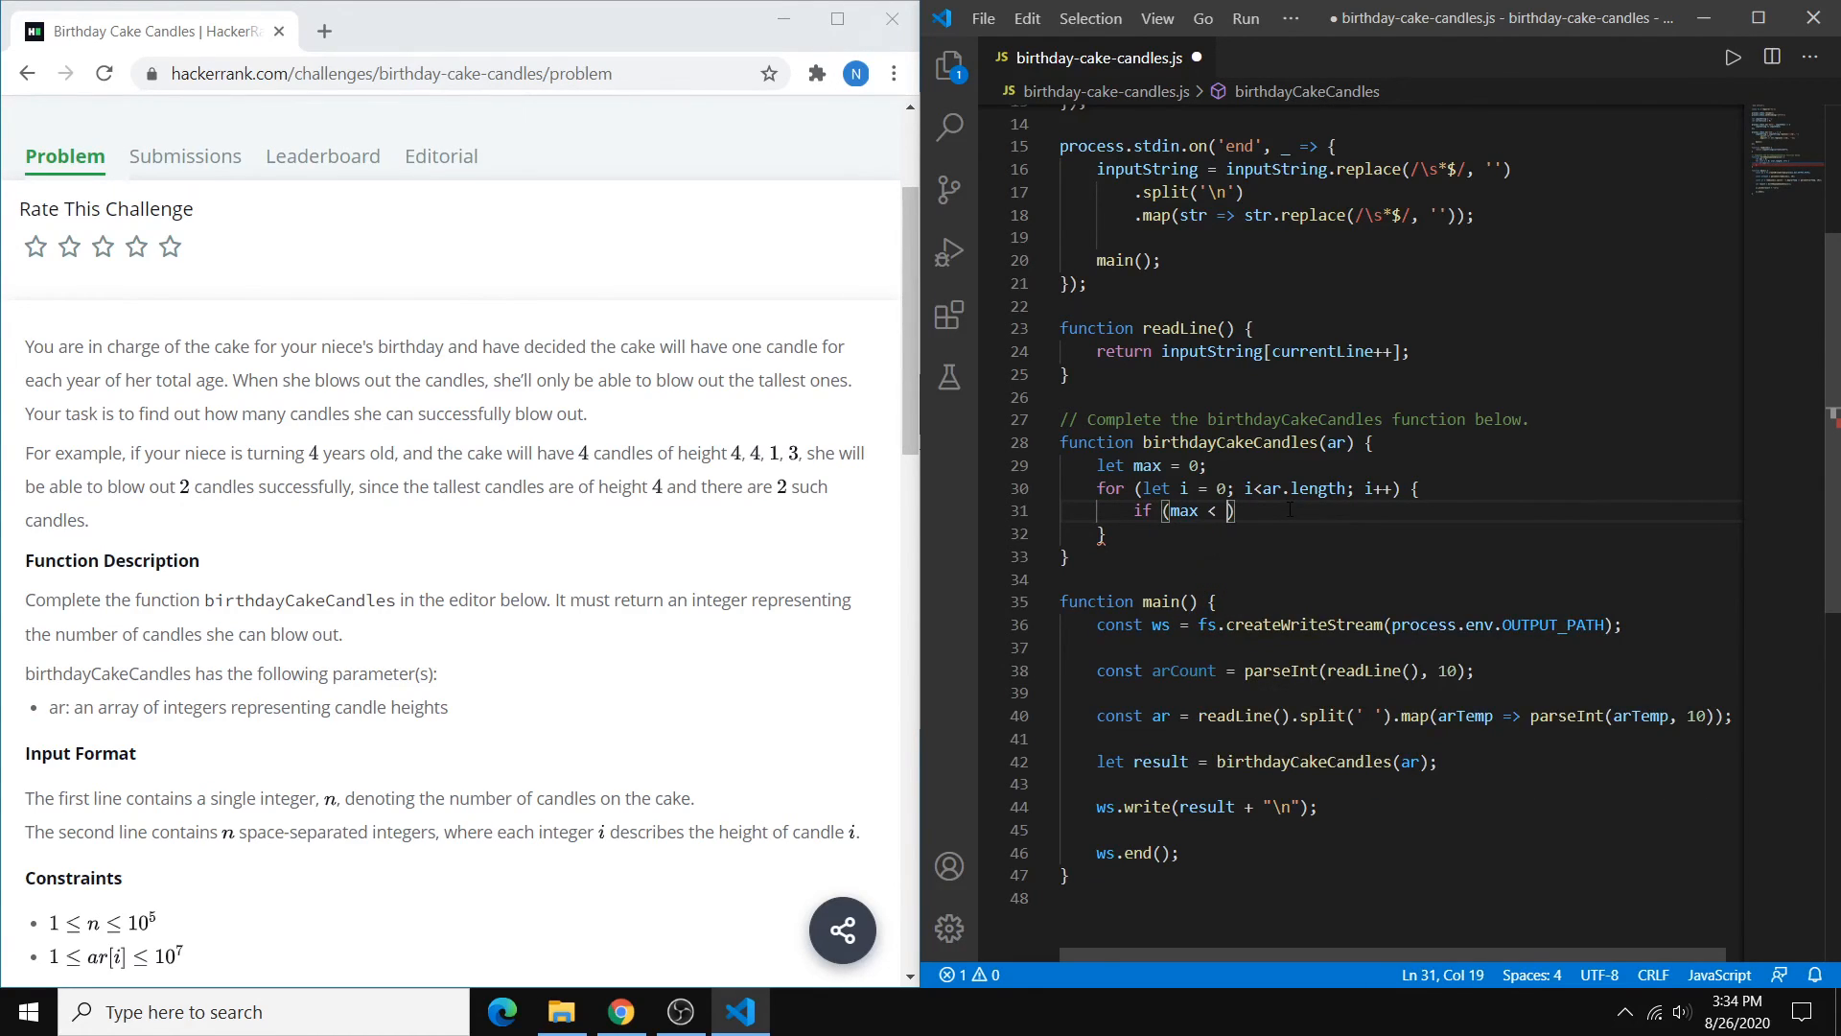
type("ar[i]")
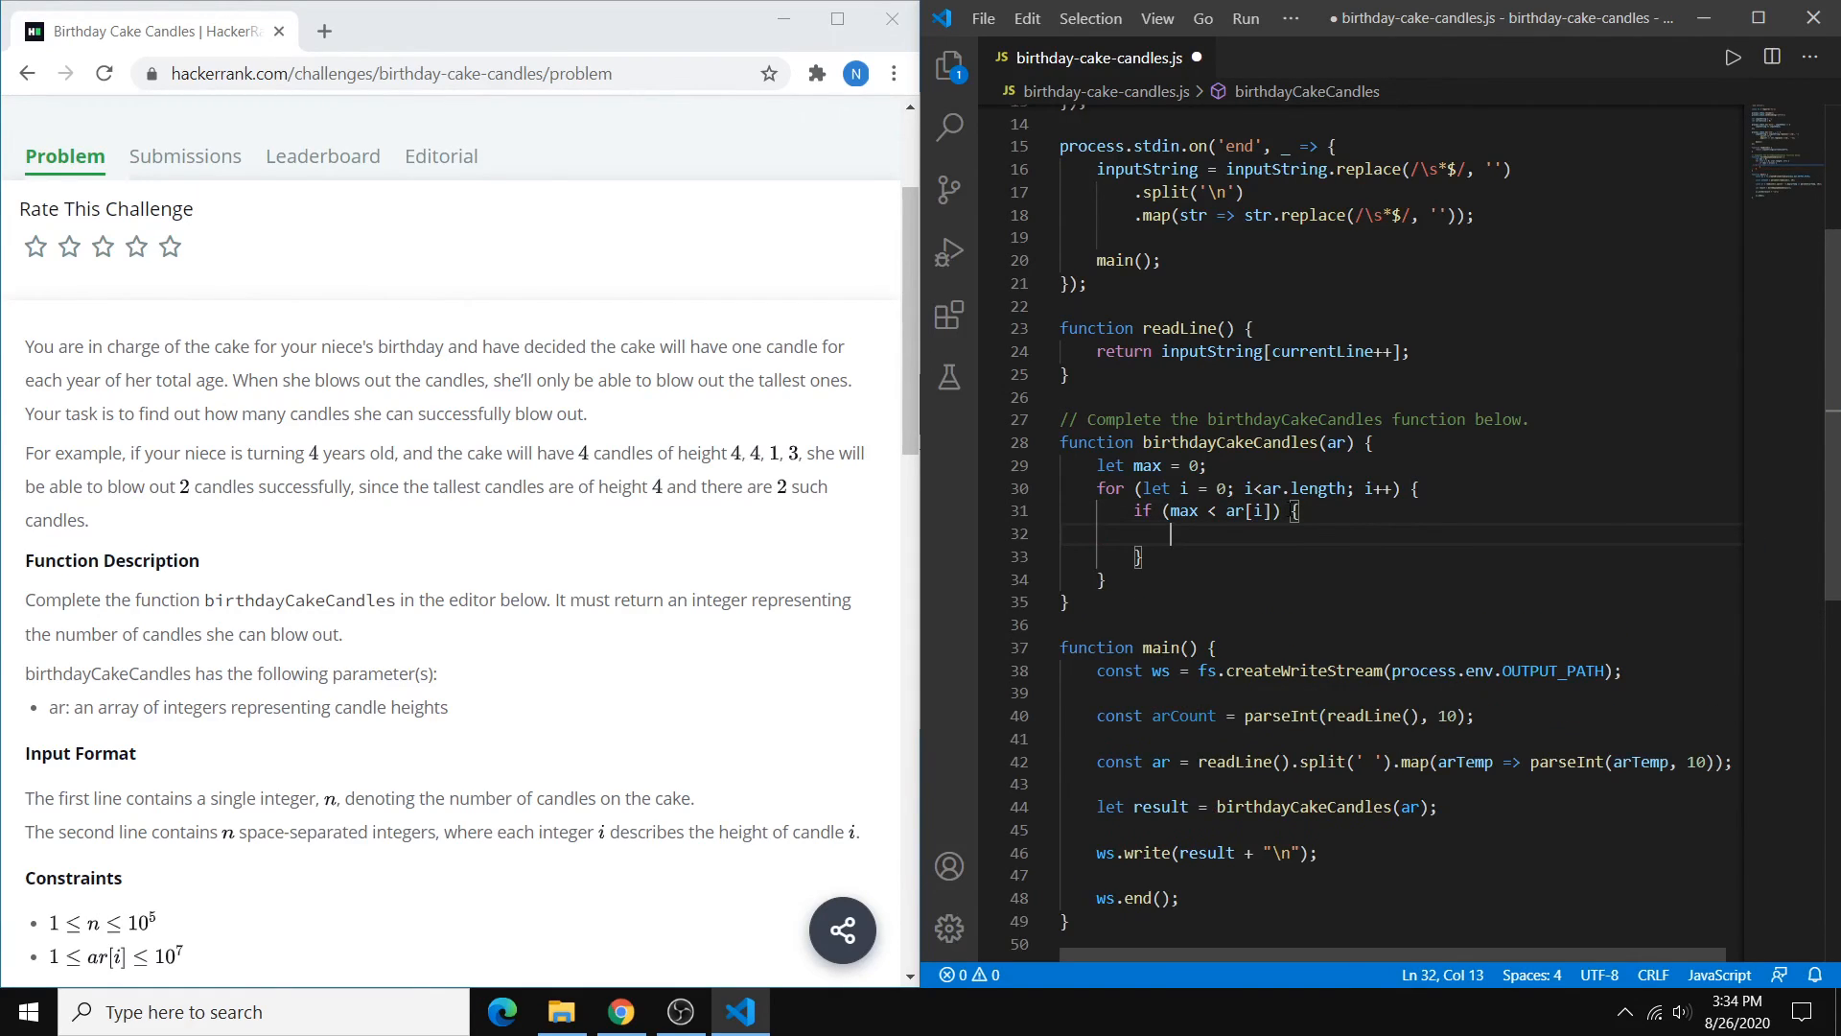
type("max")
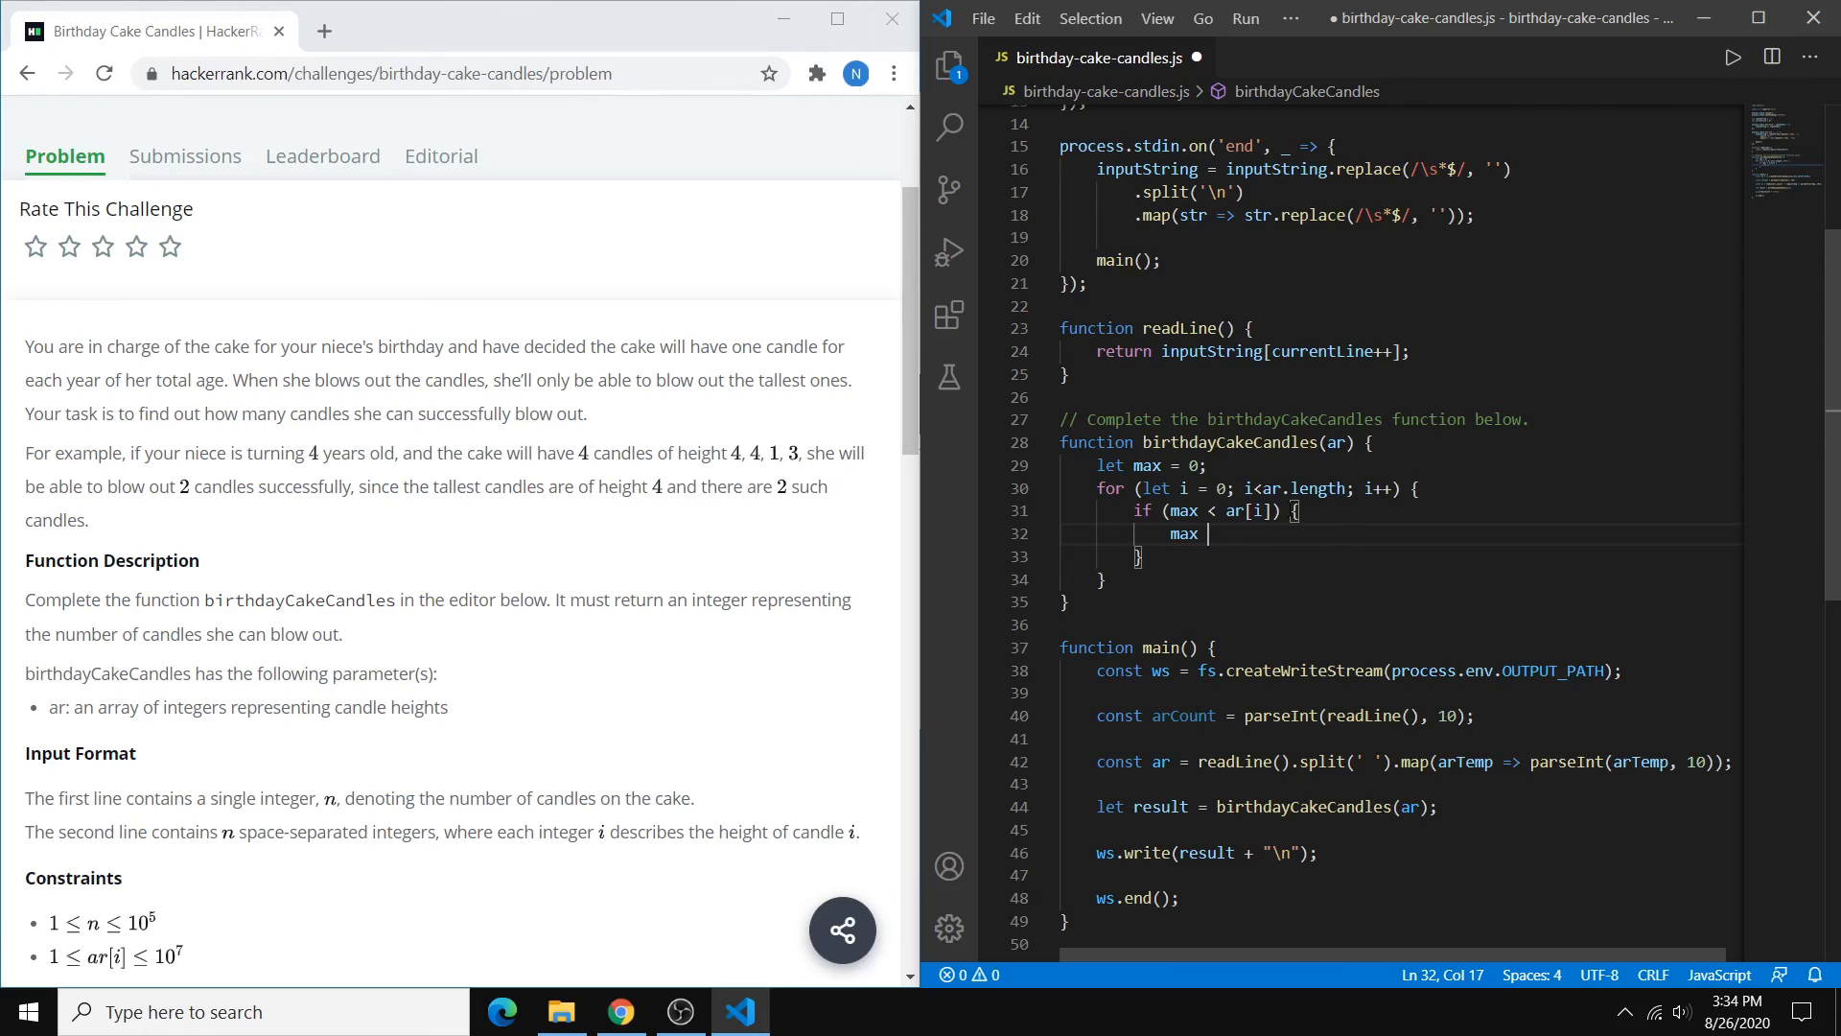
type("= ar[i];")
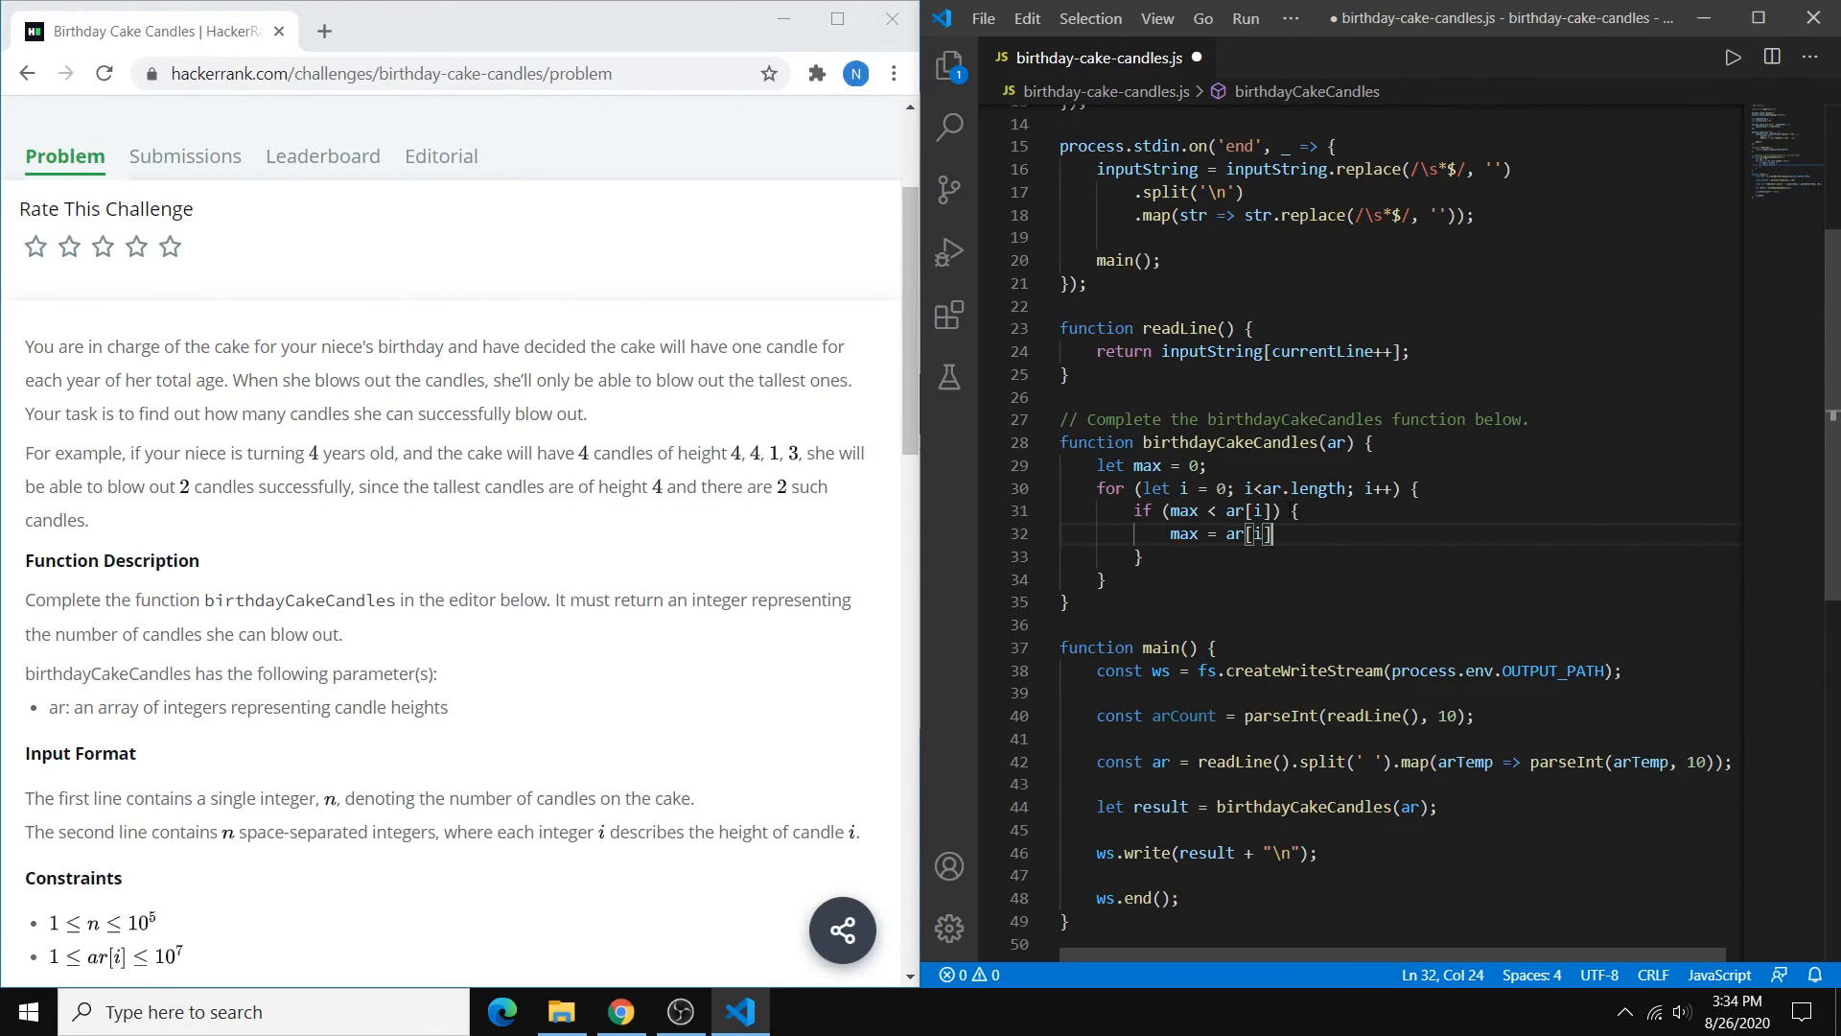
left_click(1105, 579)
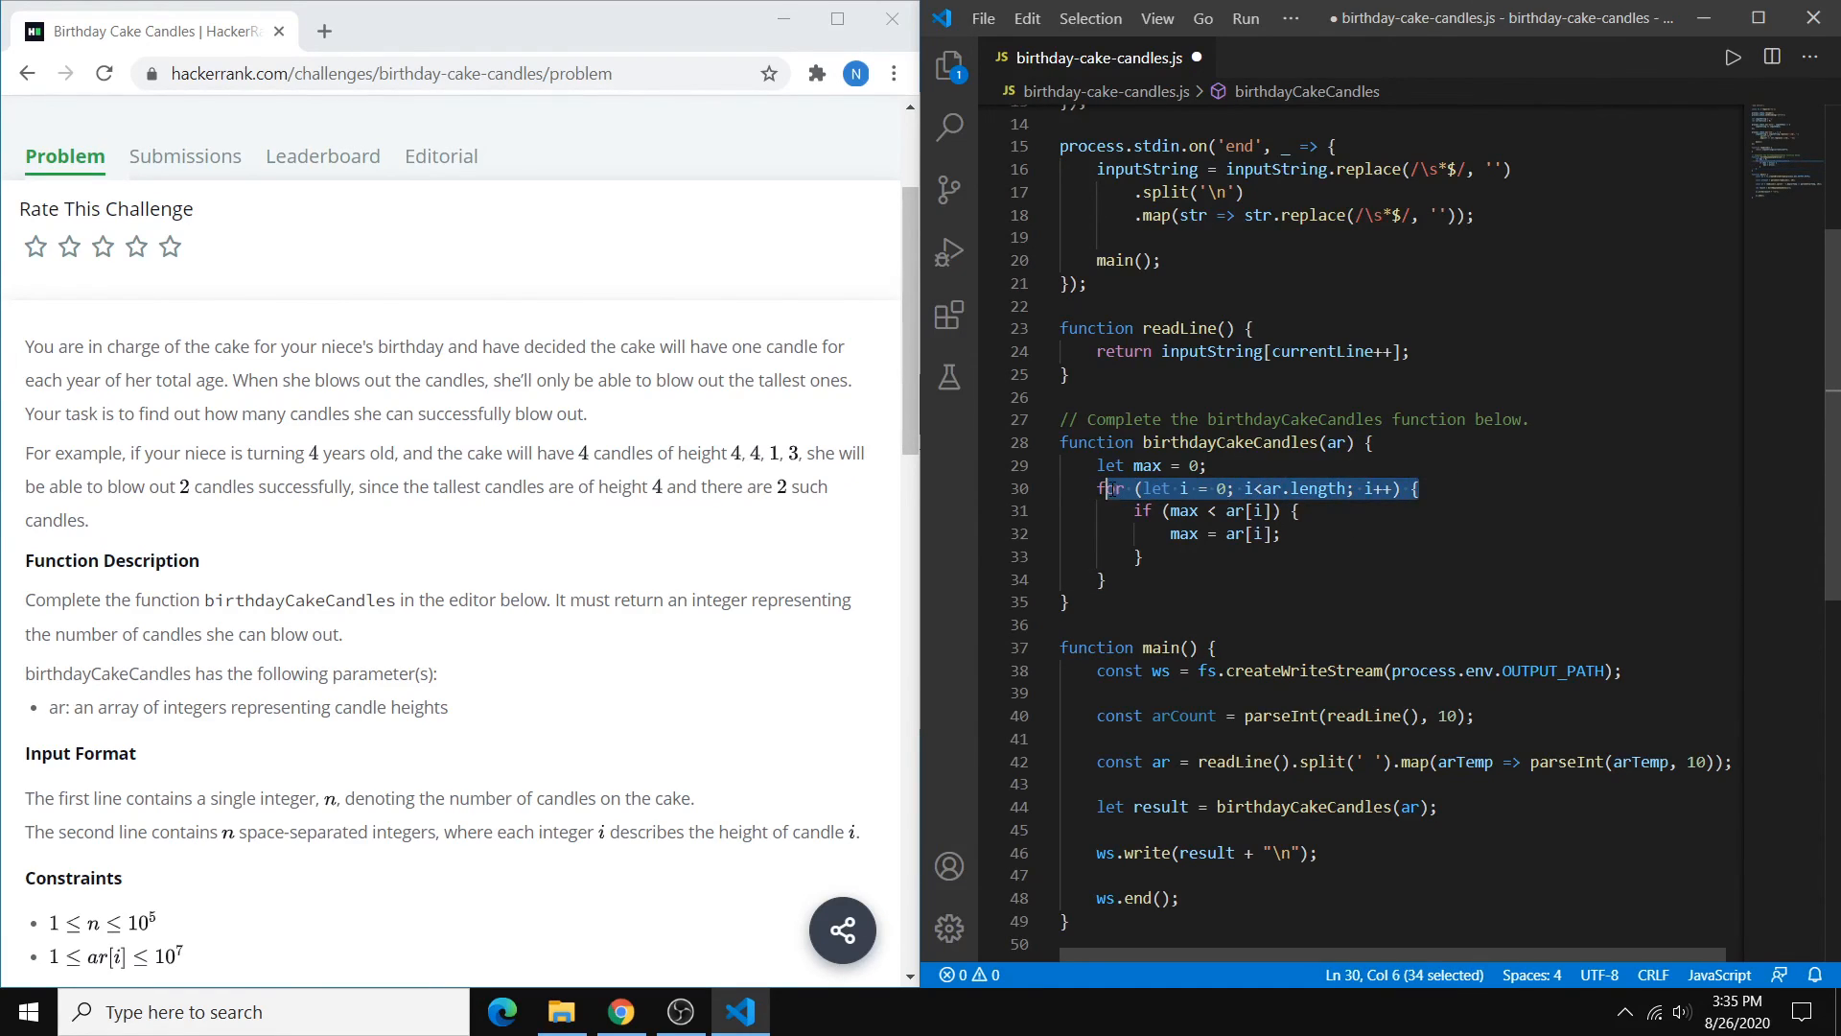
Declare let candles = 0; and a second loop checking max == ar[i]
left_click(1101, 579)
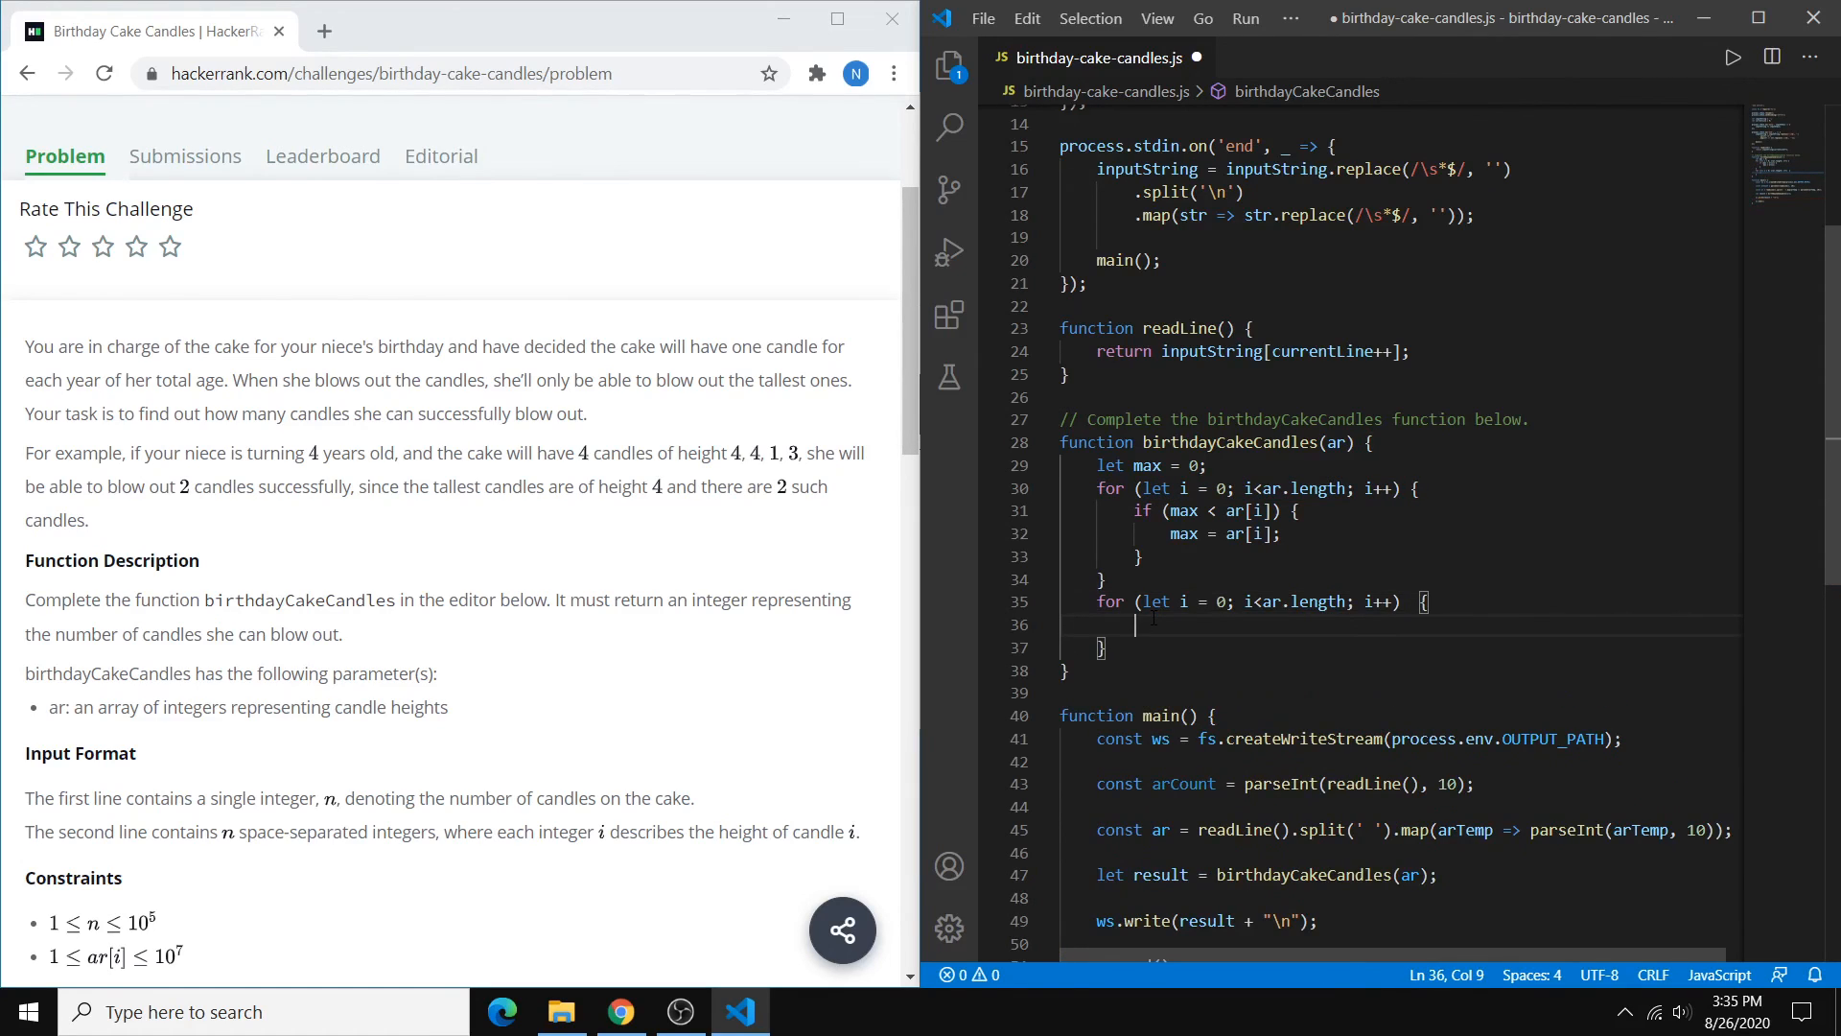
type("let")
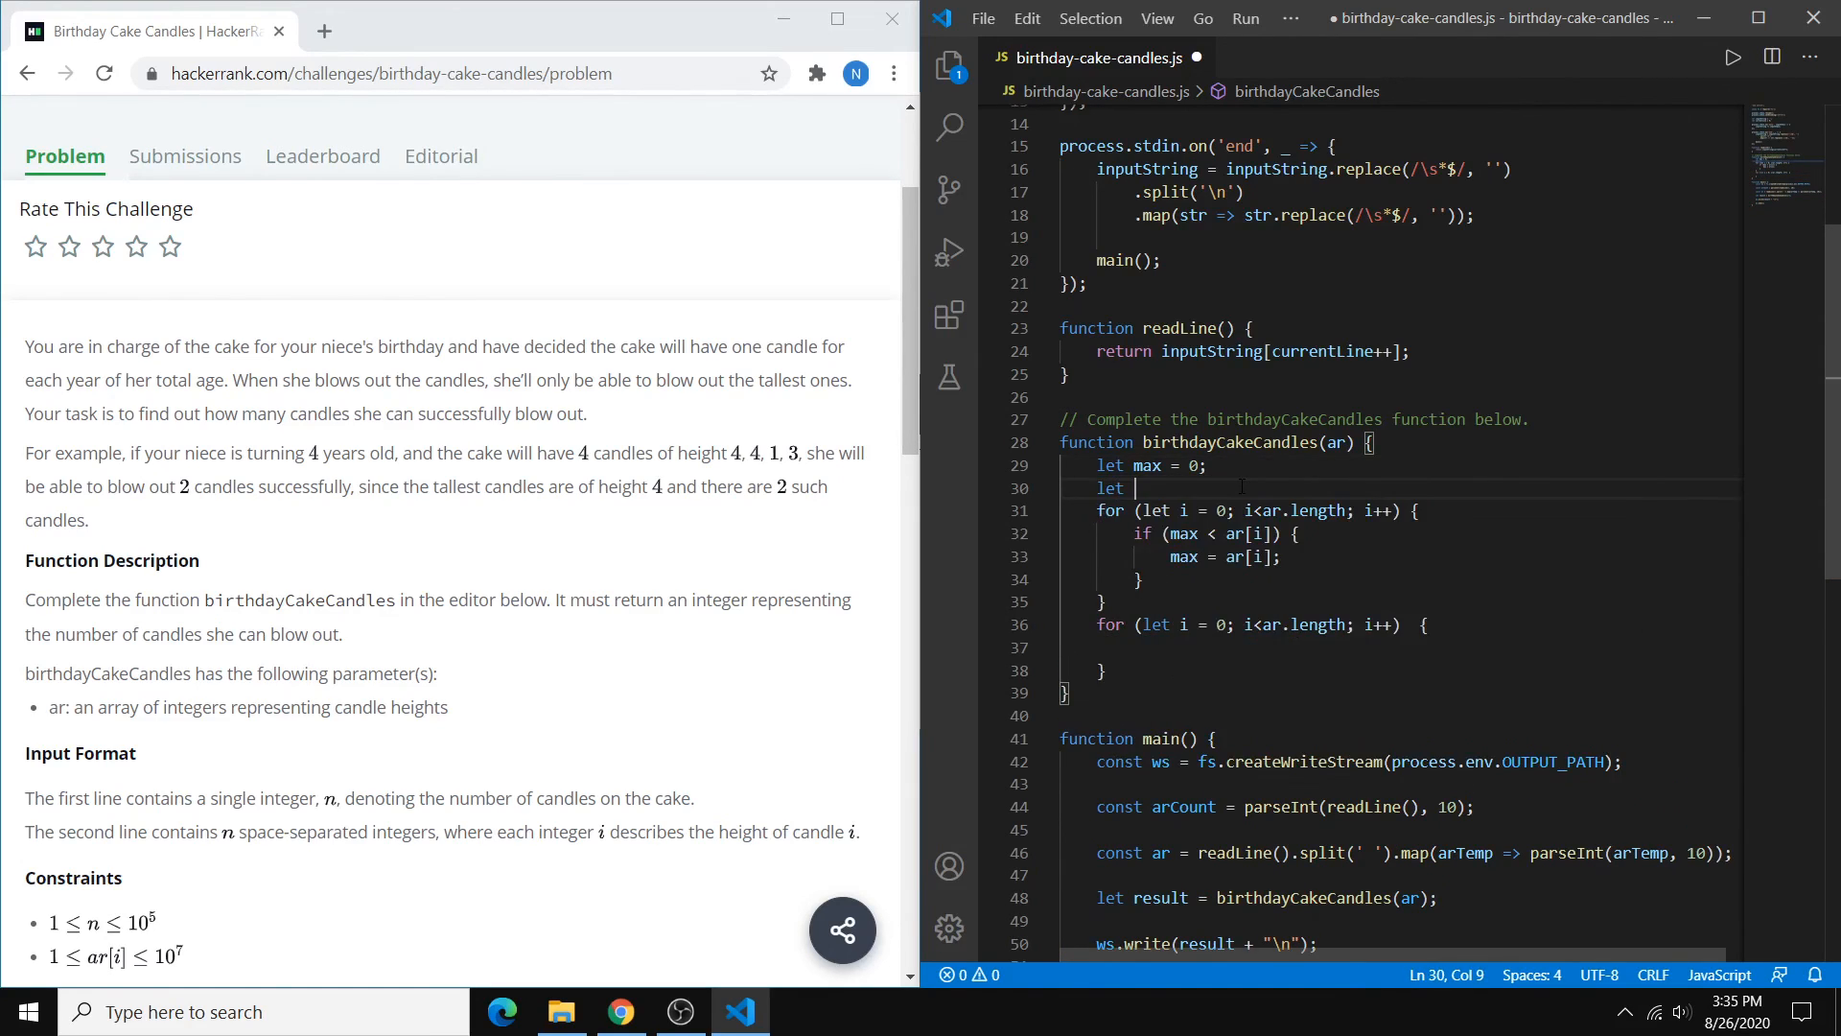
type("candles = 0;")
left_click(1400, 648)
type("if (max ")
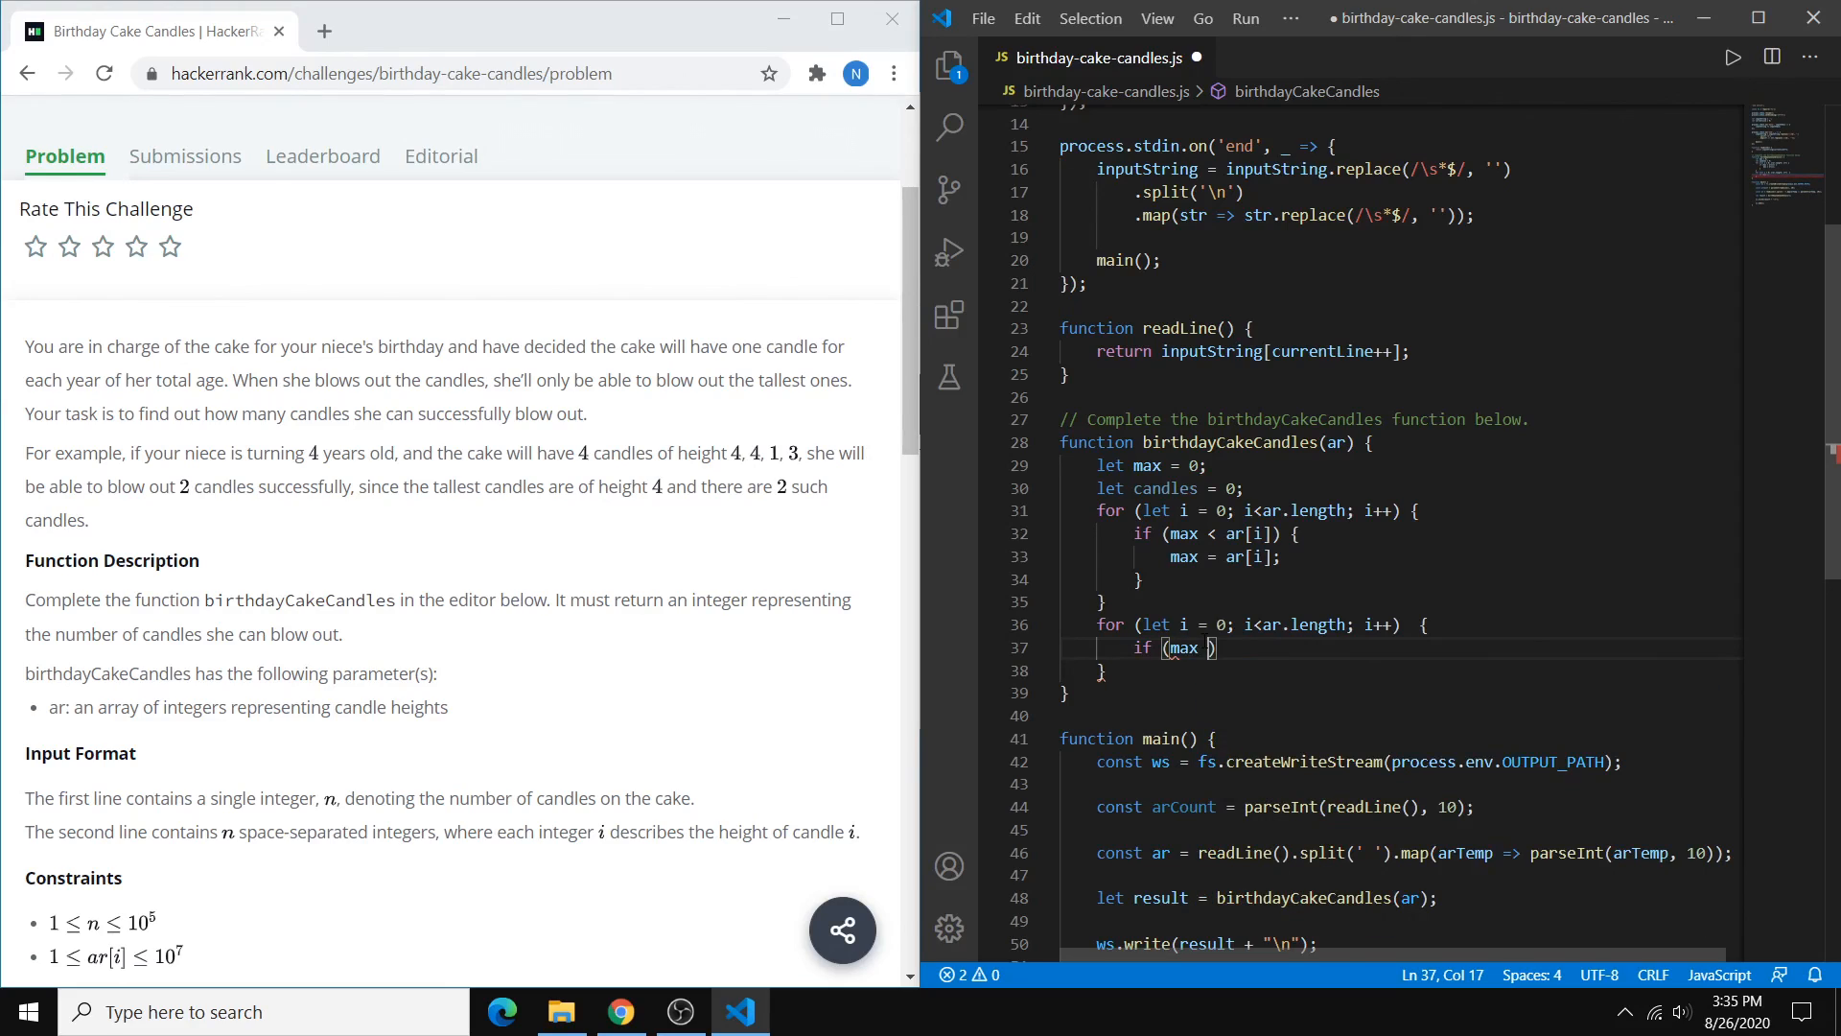
type("== ar")
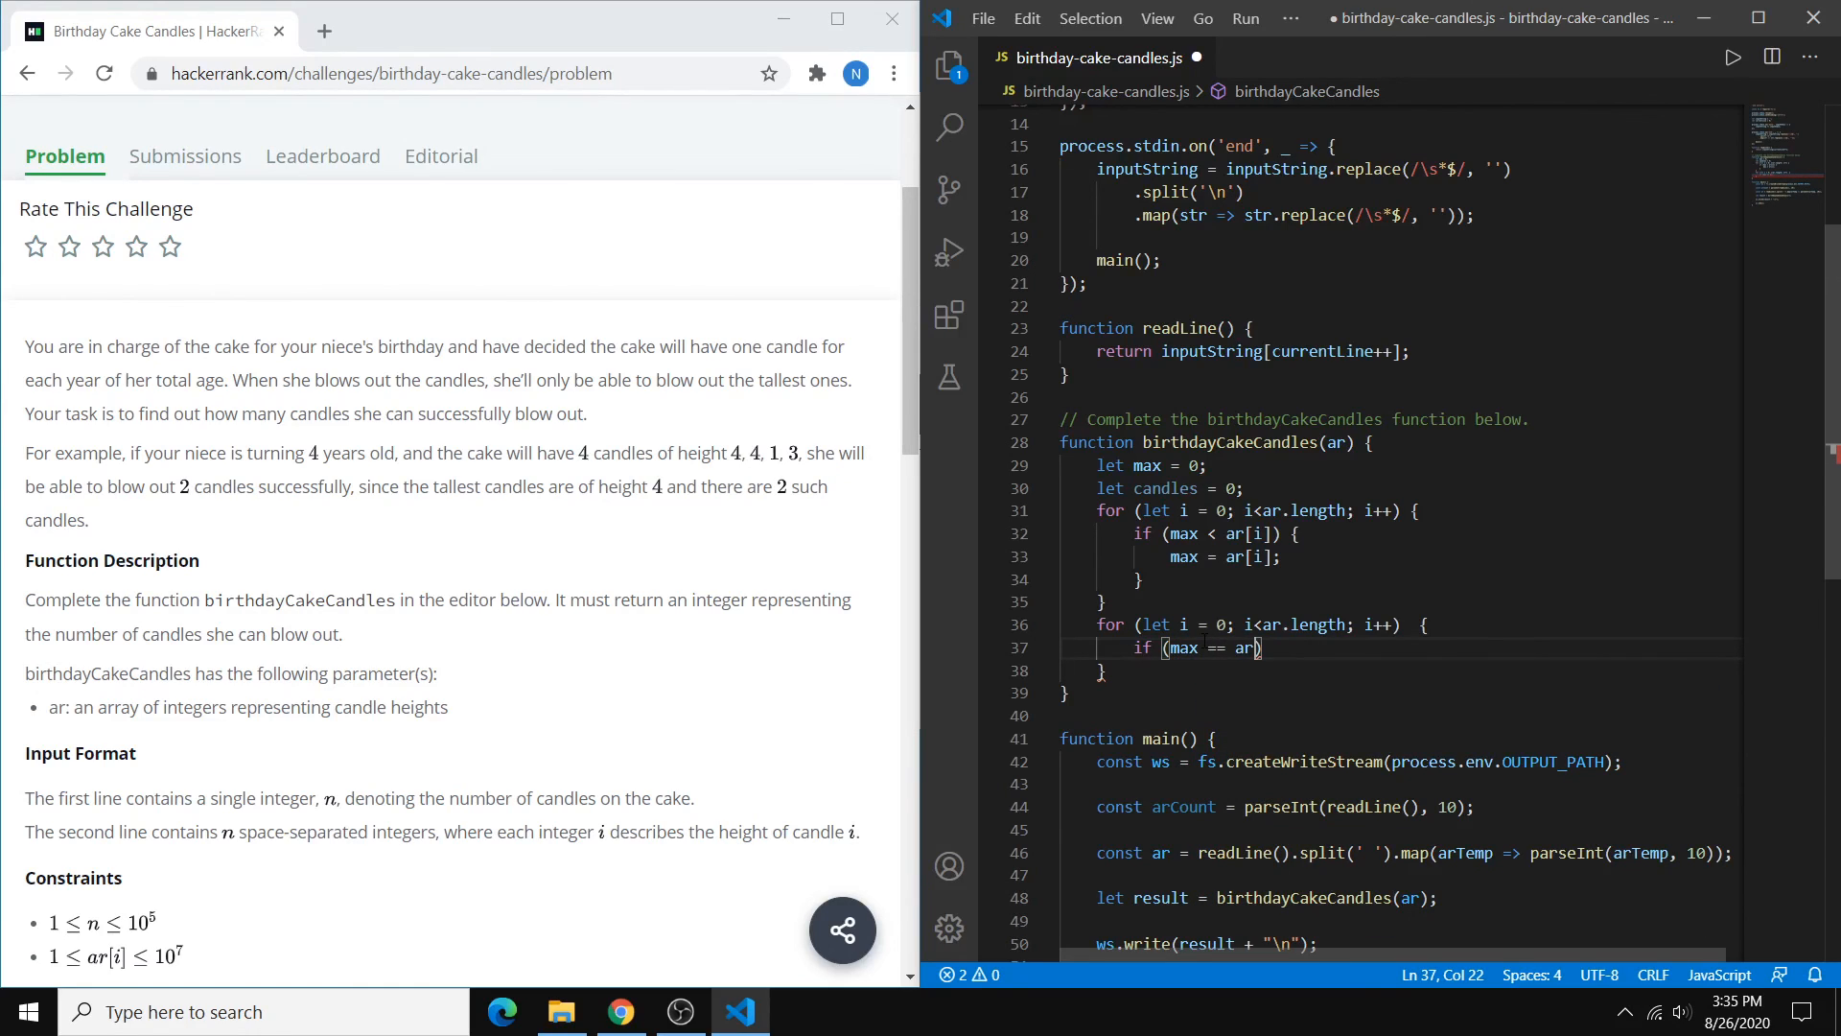
type("[i]")
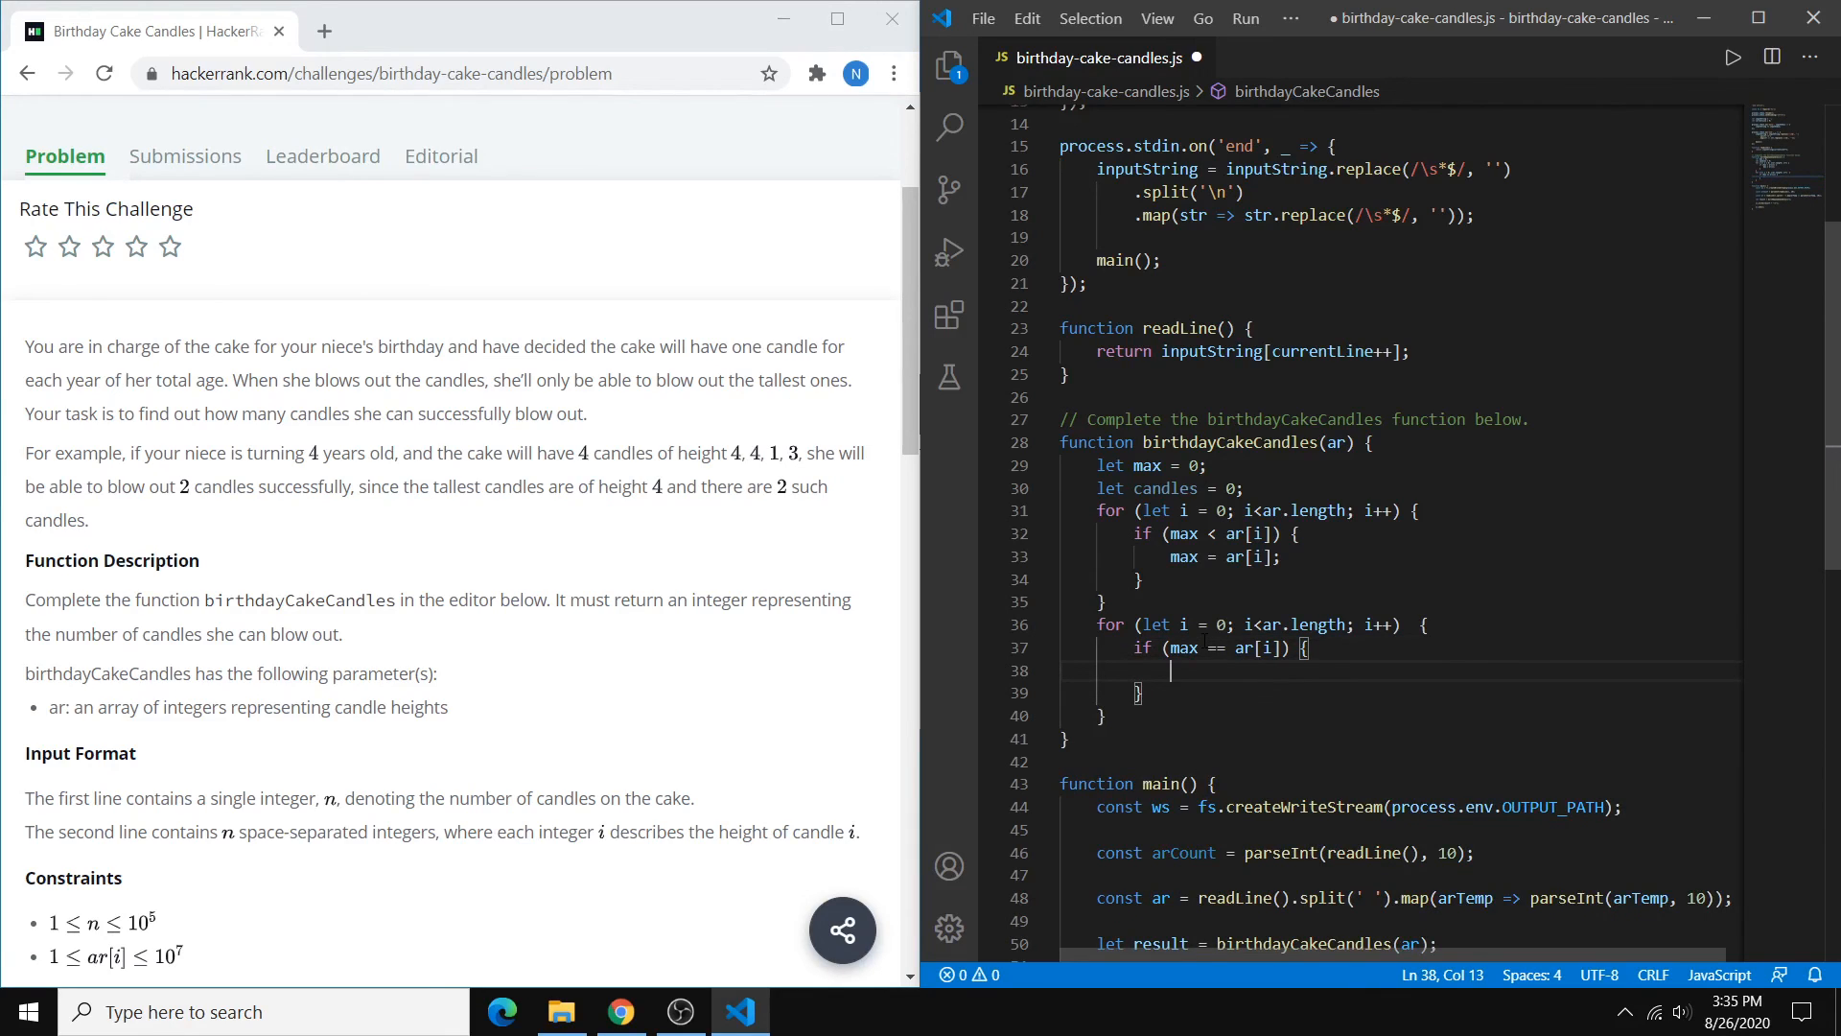
Increment candles on each match and return candles from the function
type("candles++")
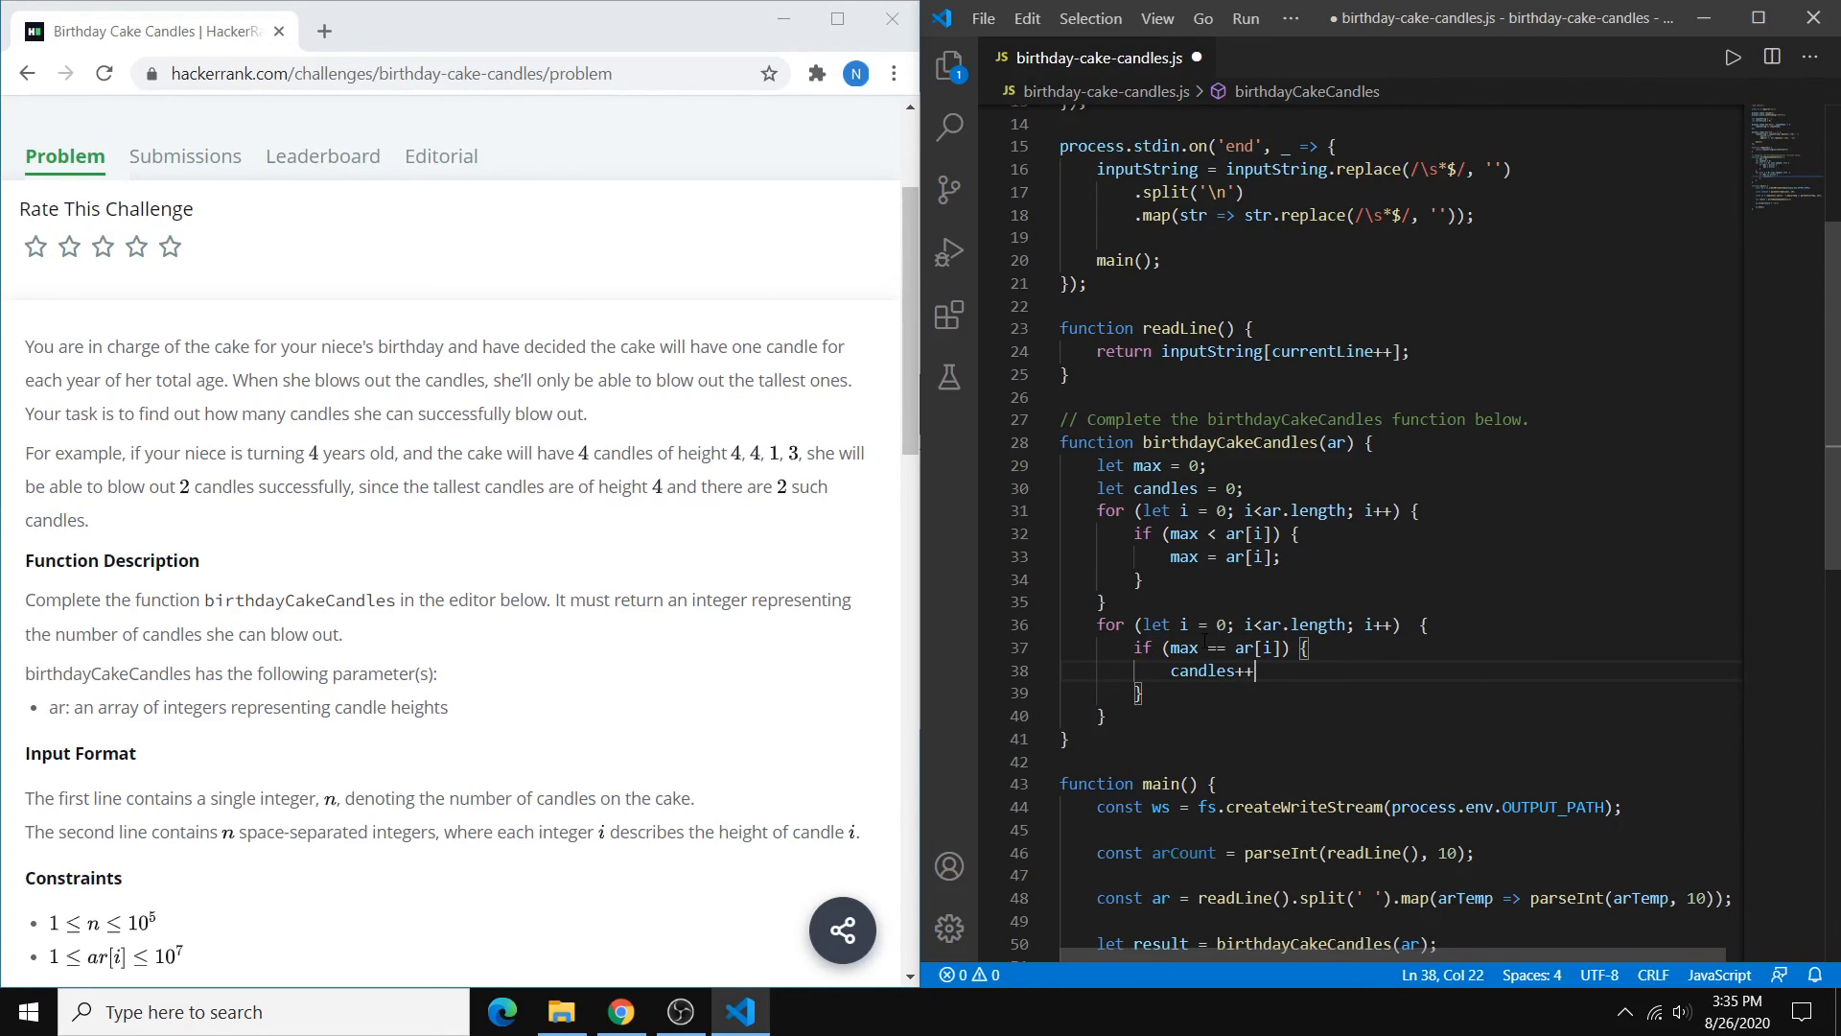
type(";")
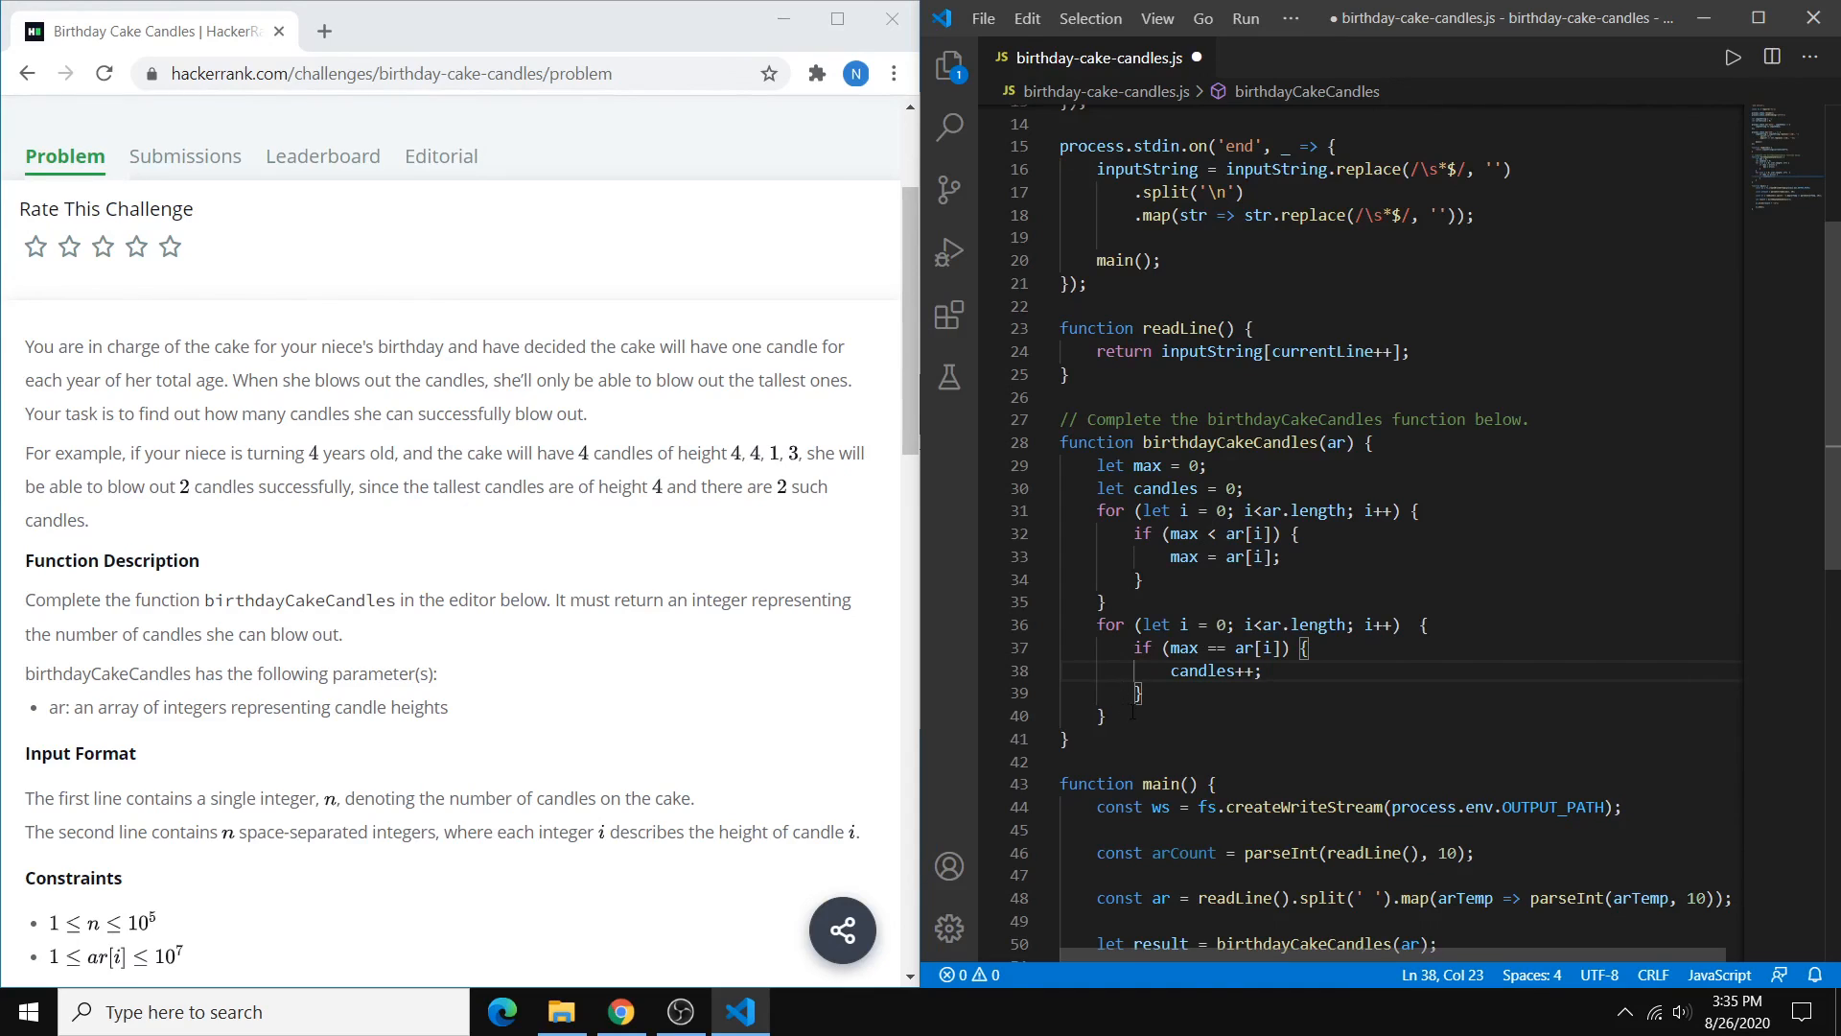
type("return candles")
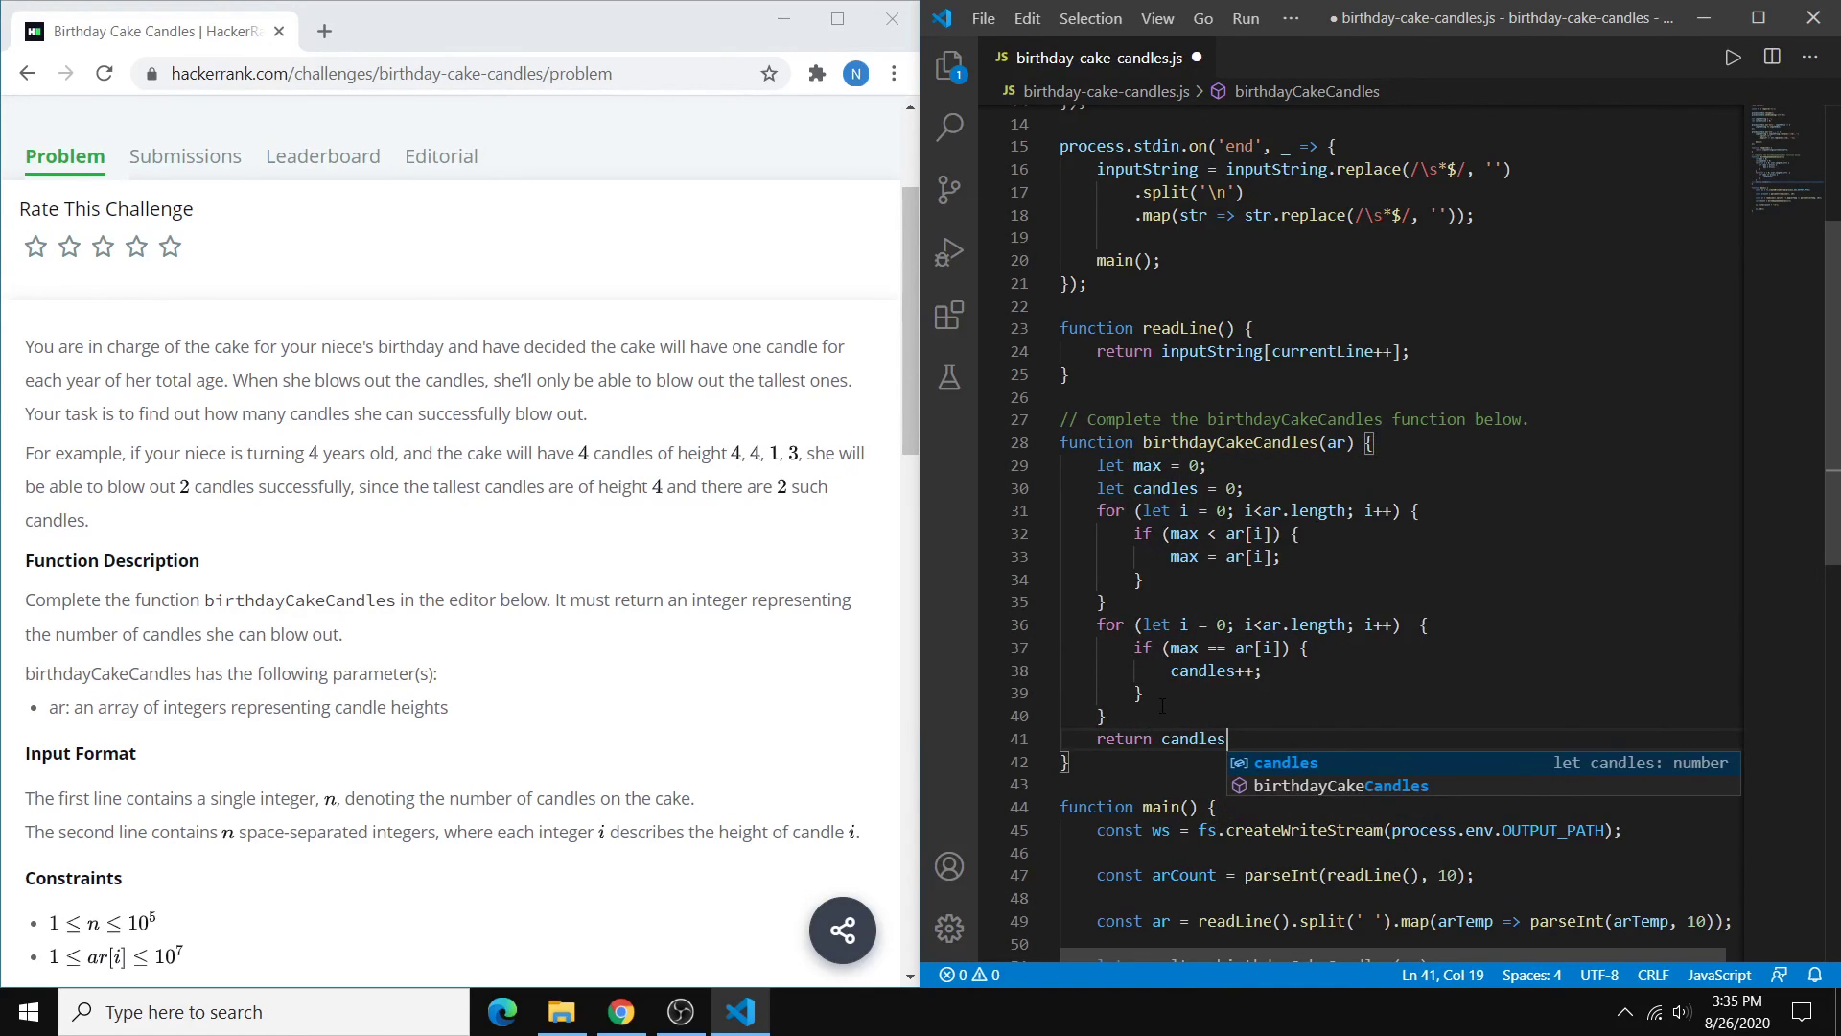
type(";")
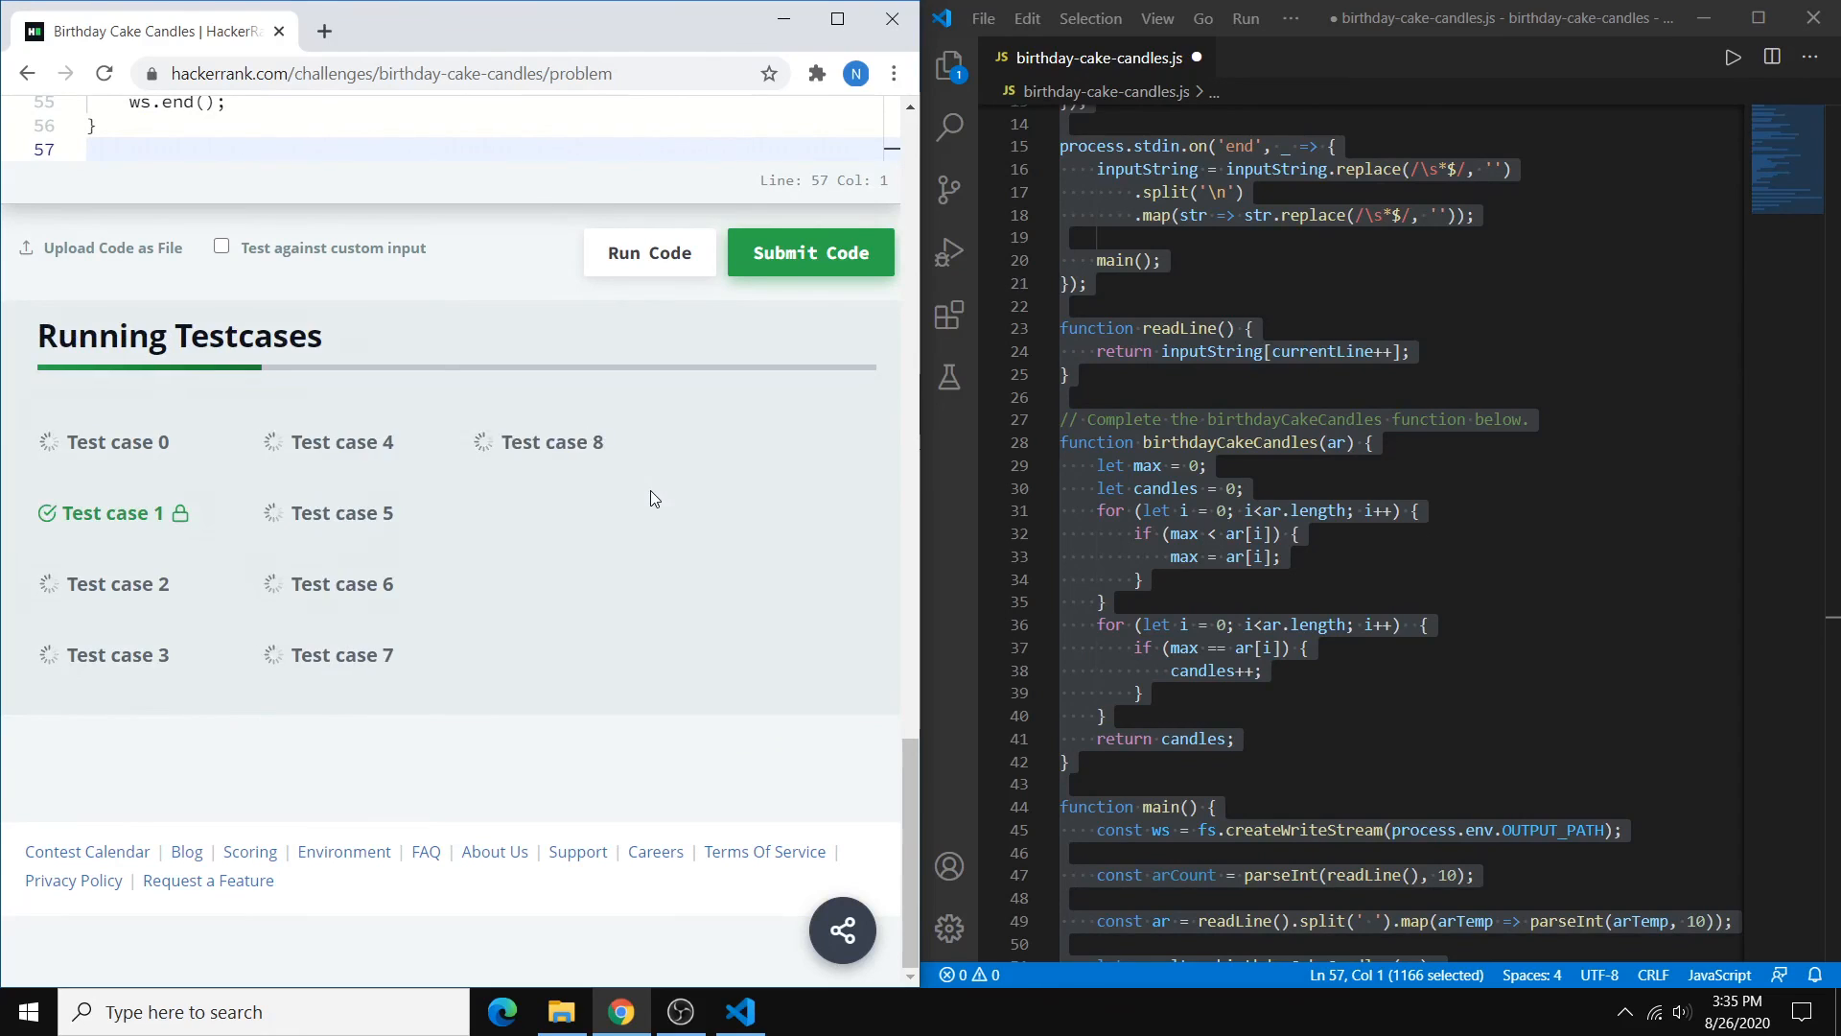
Submit the code in the HackerRank editor so all test cases pass
left_click(810, 253)
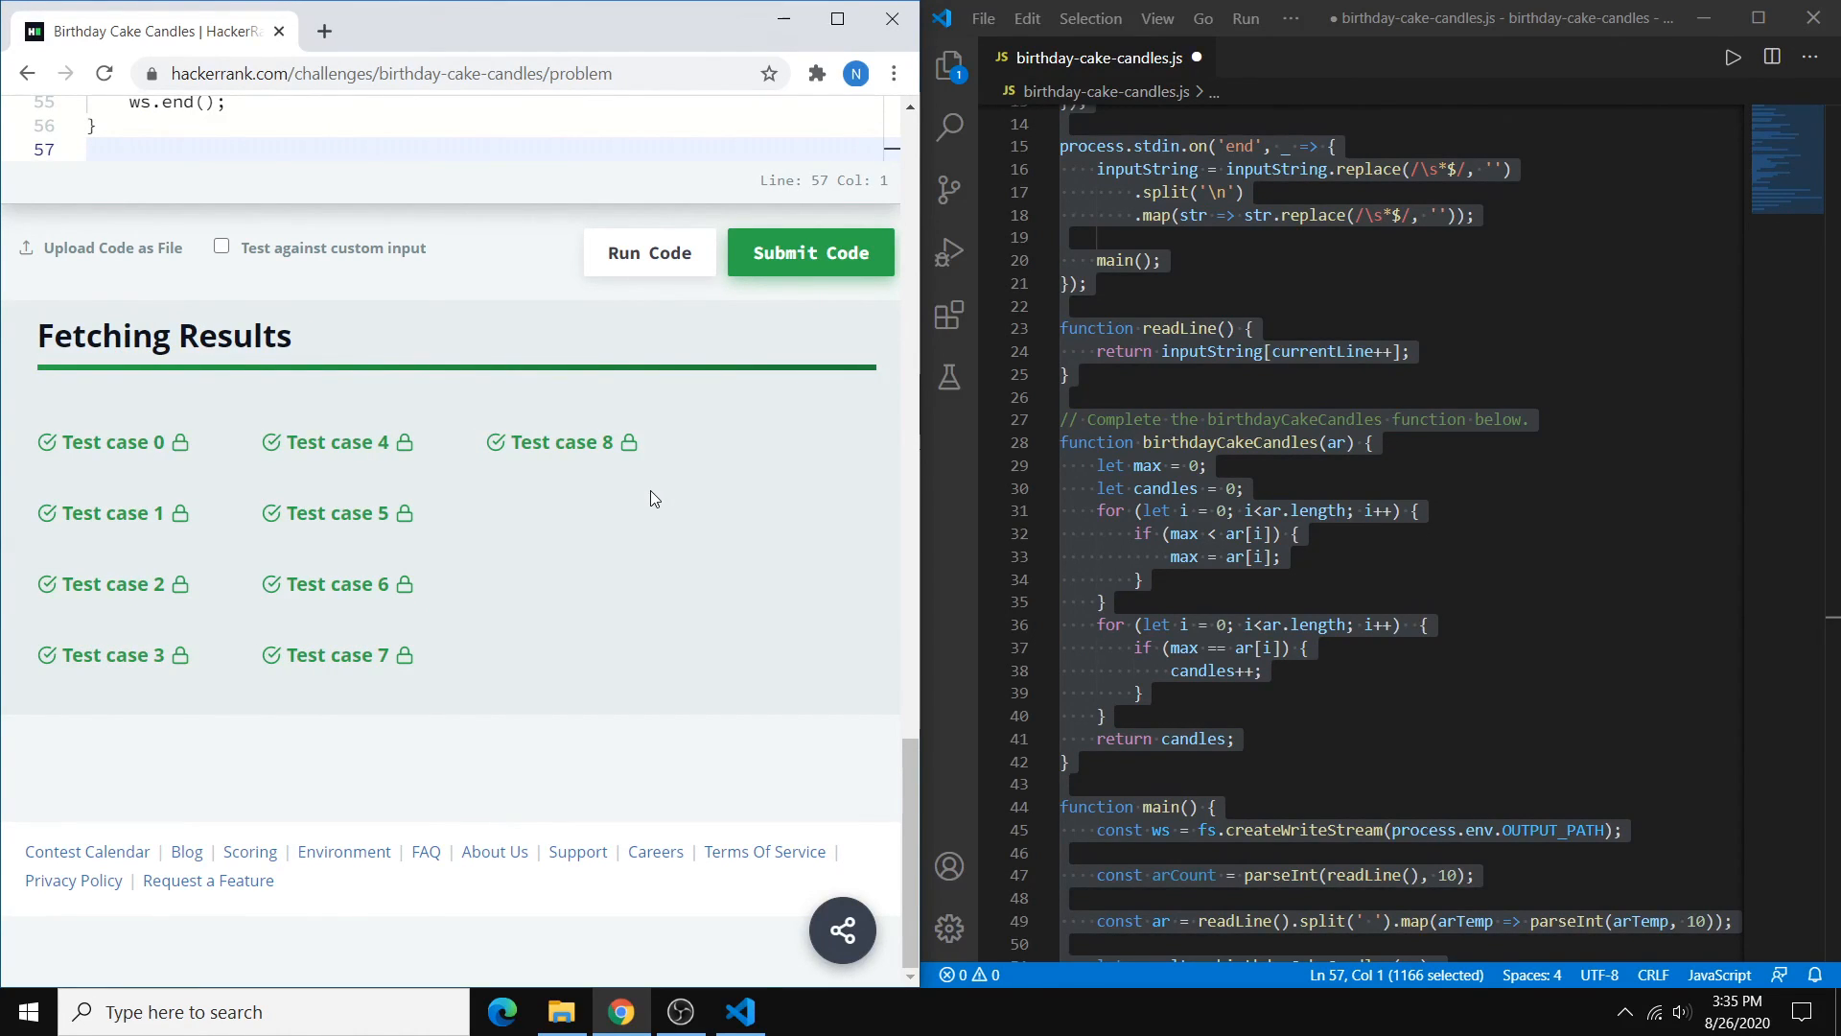
left_click(809, 253)
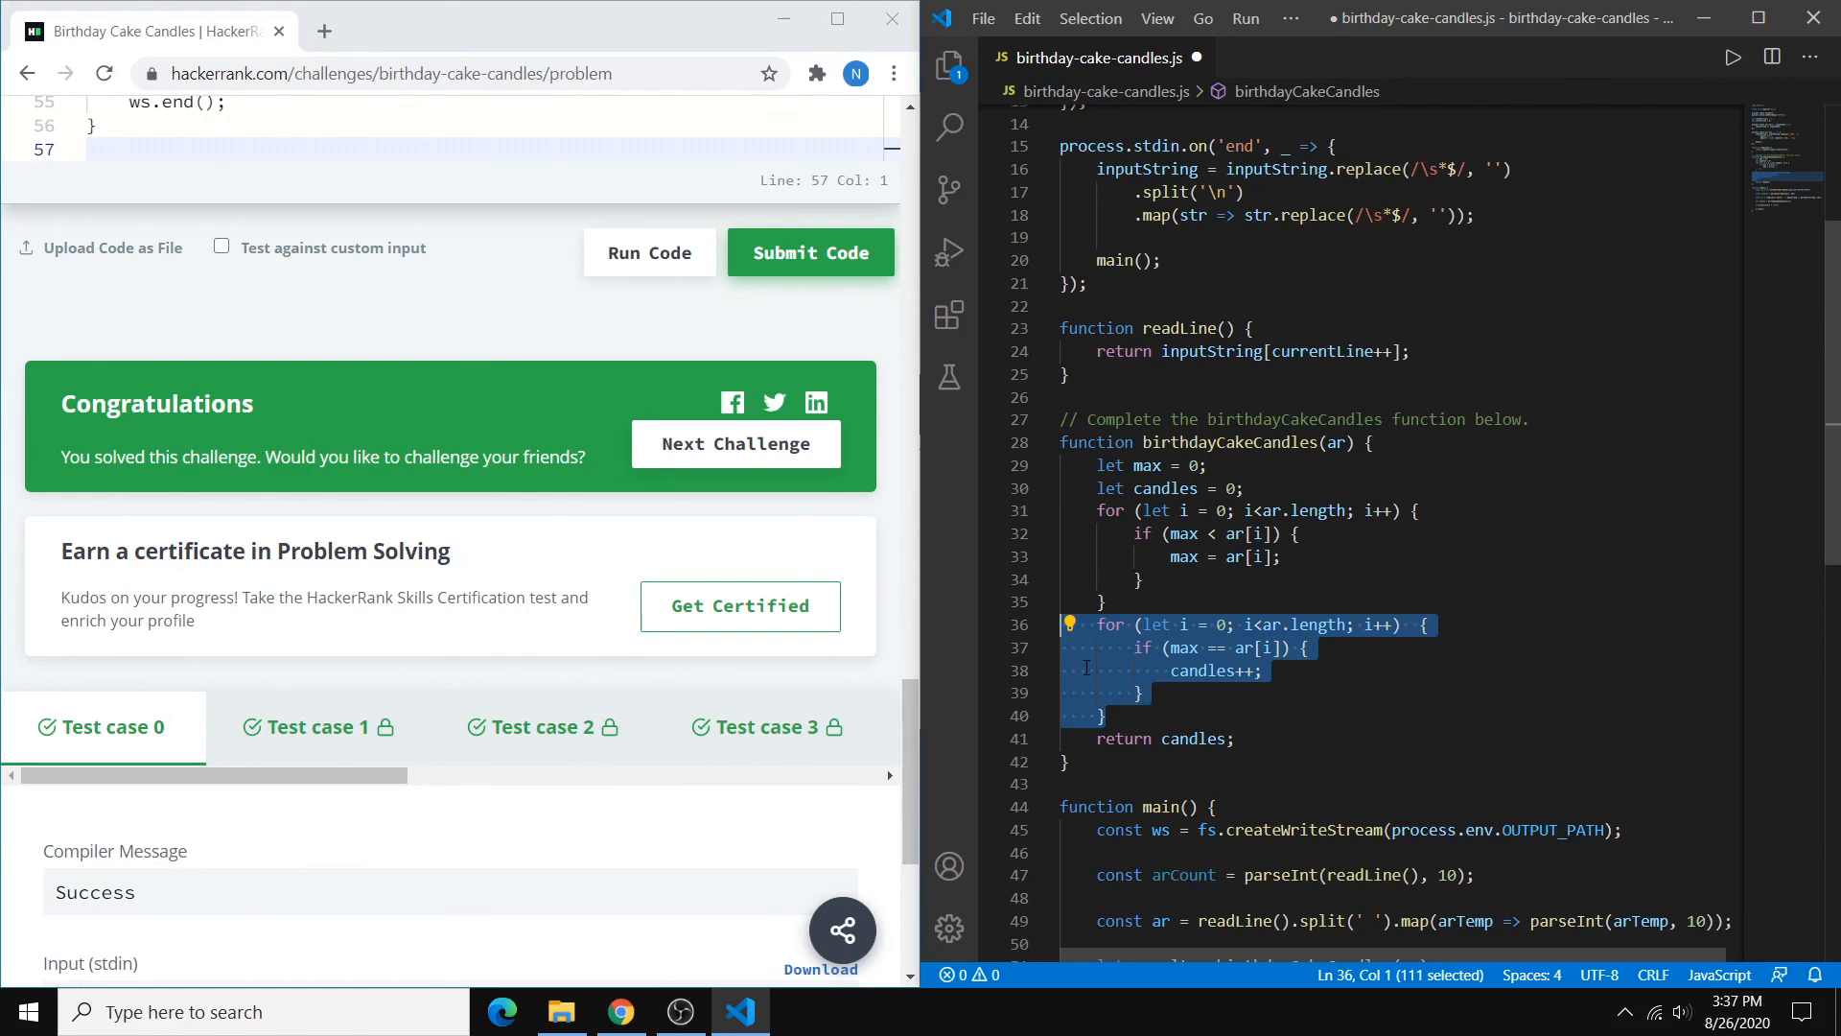
left_click(1101, 716)
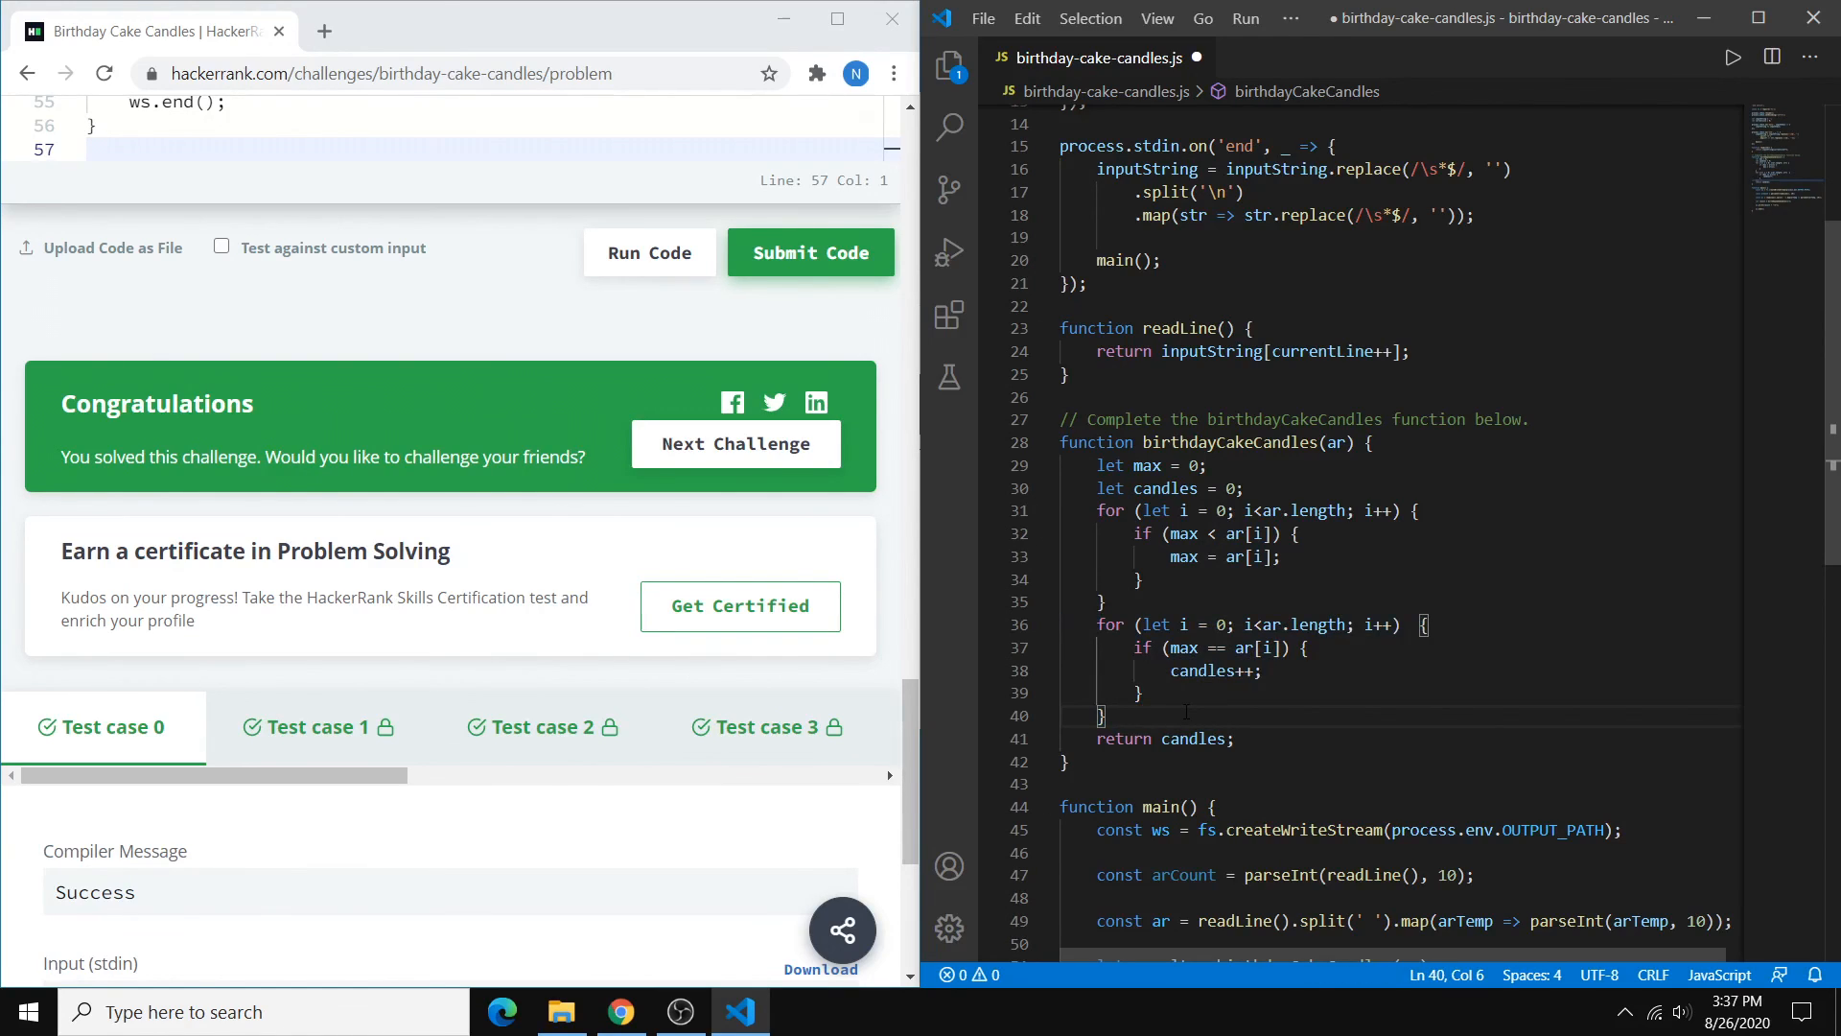